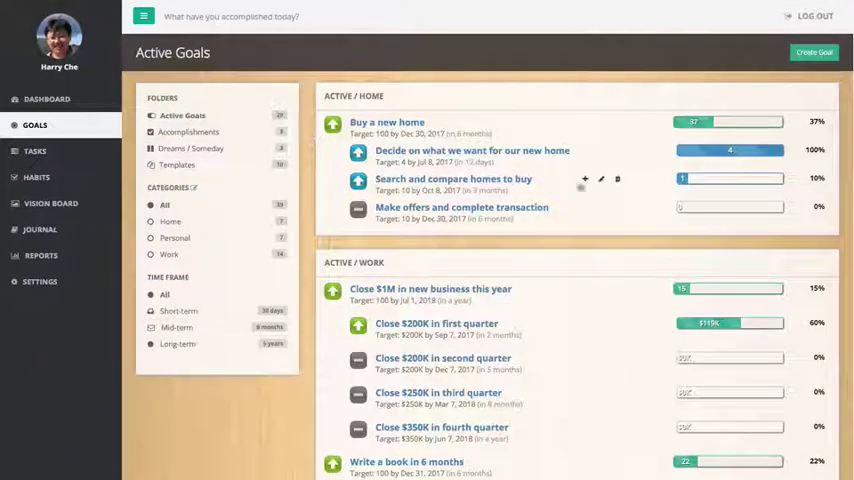
- Scroll through the Active Goals list toward the 'Close $1M in new business this year' goal
{"action": "scroll", "scroll_direction": "down", "scroll_amount": 3}
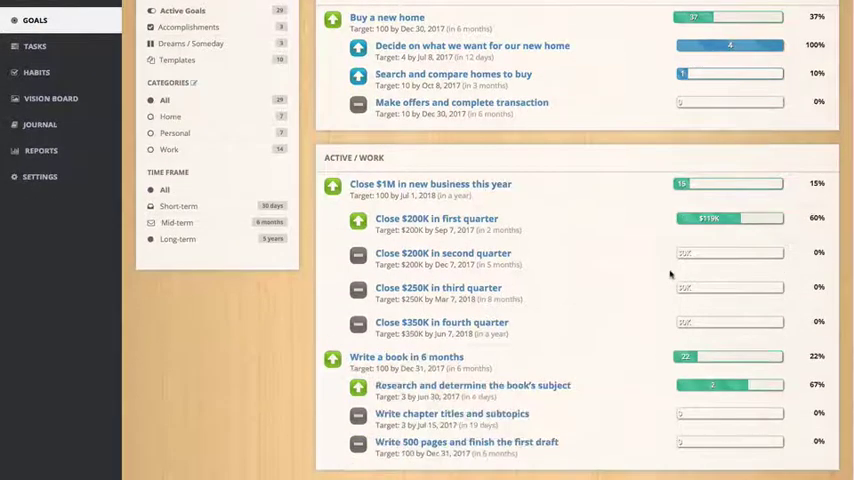
{"action": "scroll", "scroll_direction": "down", "scroll_amount": 3}
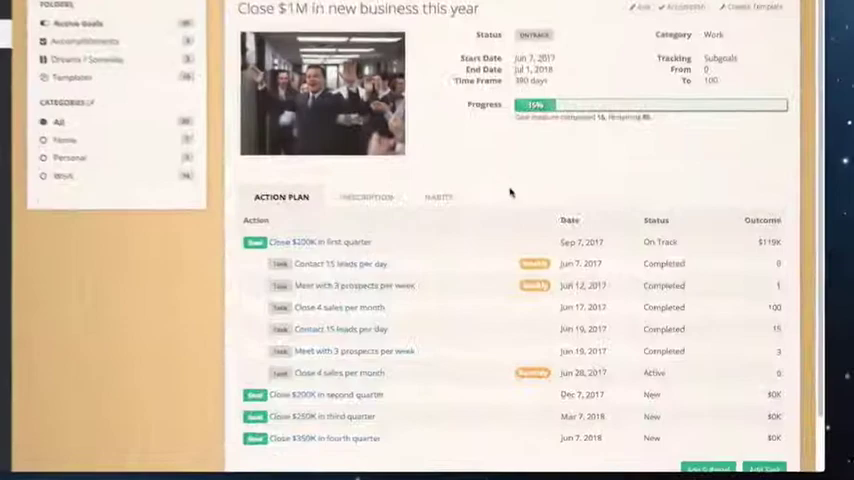
{"action": "scroll", "scroll_direction": "down", "scroll_amount": 3}
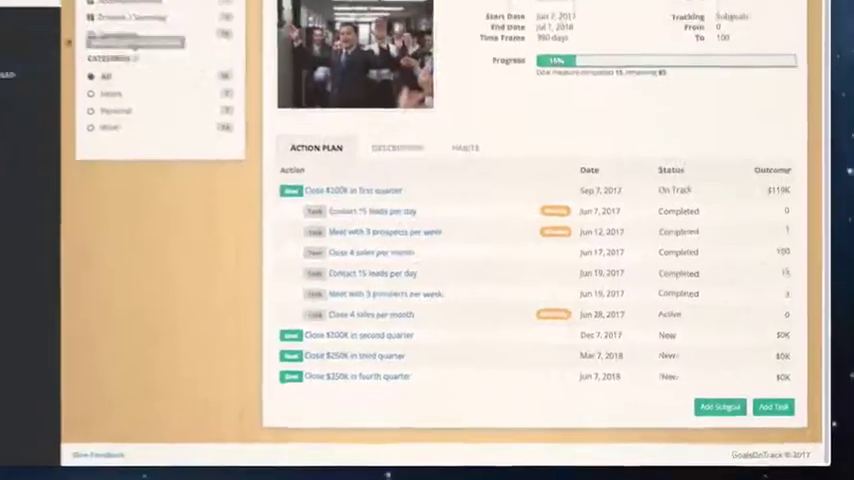
- Review the Active Tasks list, then switch to the Vision Board slideshow
{"action": "left_click", "coordinate": [76, 136]}
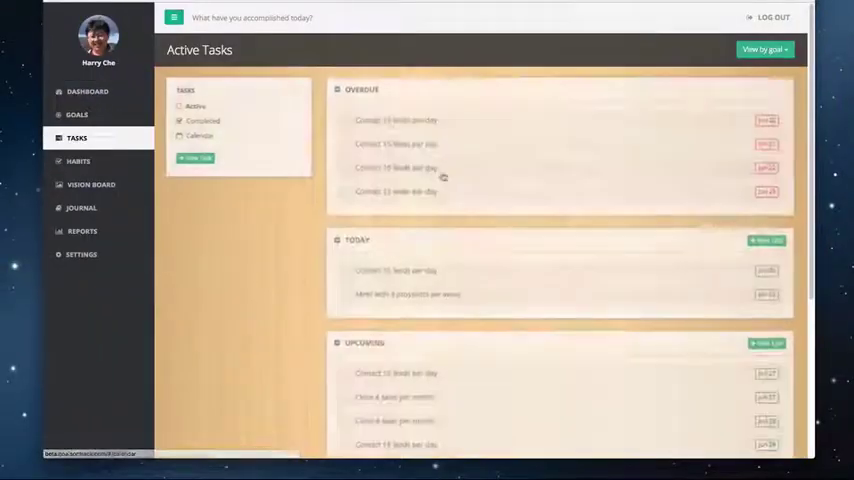
{"action": "scroll", "scroll_direction": "down", "scroll_amount": 3}
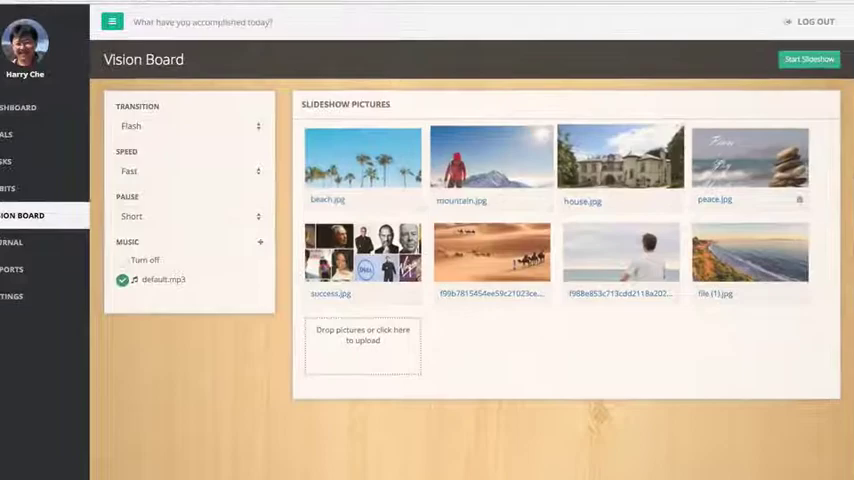
{"action": "left_click", "coordinate": [10, 240]}
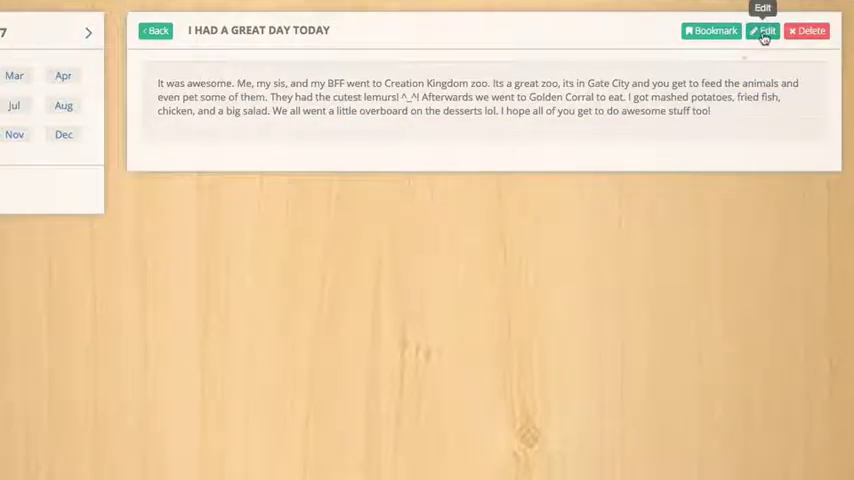
- Show the Reports overview chart with the Habits checked and Hours tracked series hidden
{"action": "left_click", "coordinate": [764, 30]}
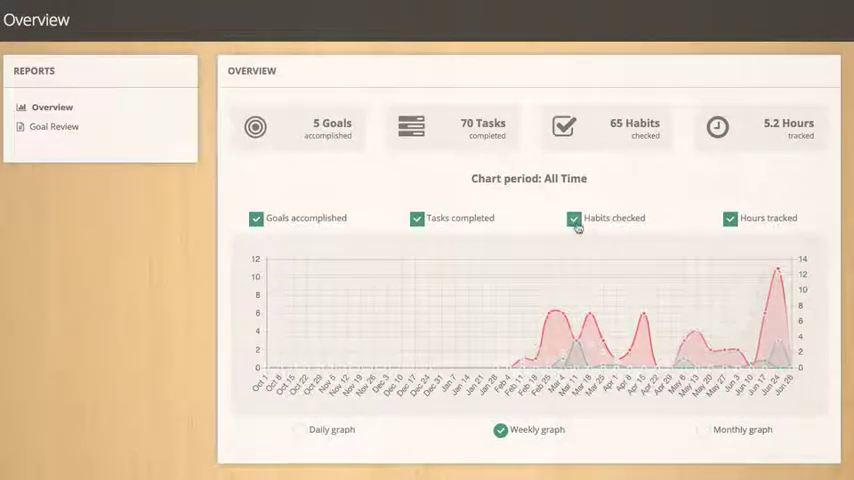
{"action": "left_click", "coordinate": [572, 216]}
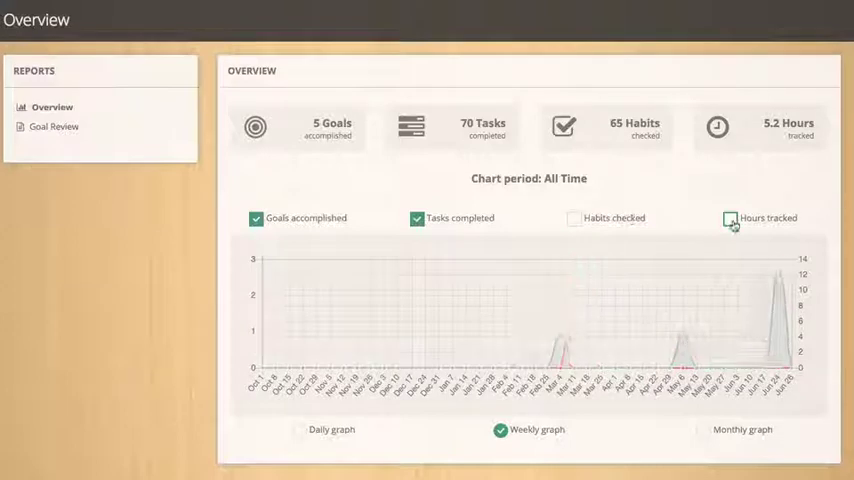
{"action": "left_click", "coordinate": [732, 218]}
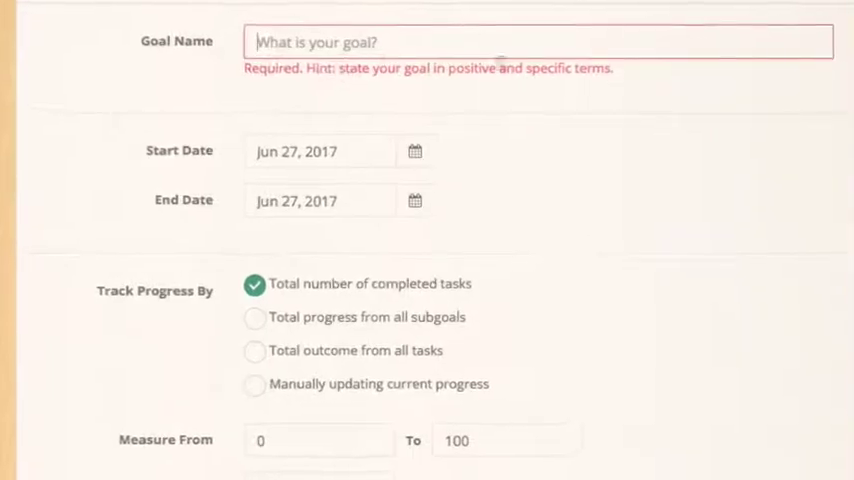
- Check the start date picker, set progress tracking to all subgoals, and view the Obstacles and Resources prompts
{"action": "scroll", "scroll_direction": "down", "scroll_amount": 3}
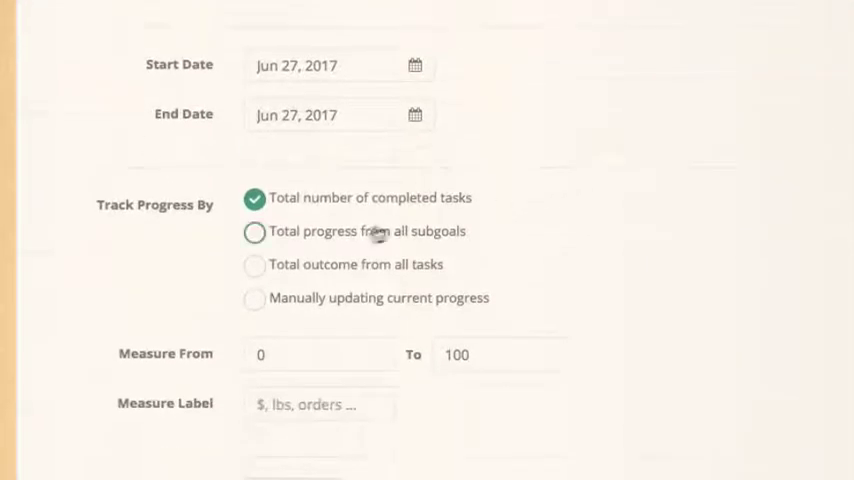
{"action": "left_click", "coordinate": [416, 64]}
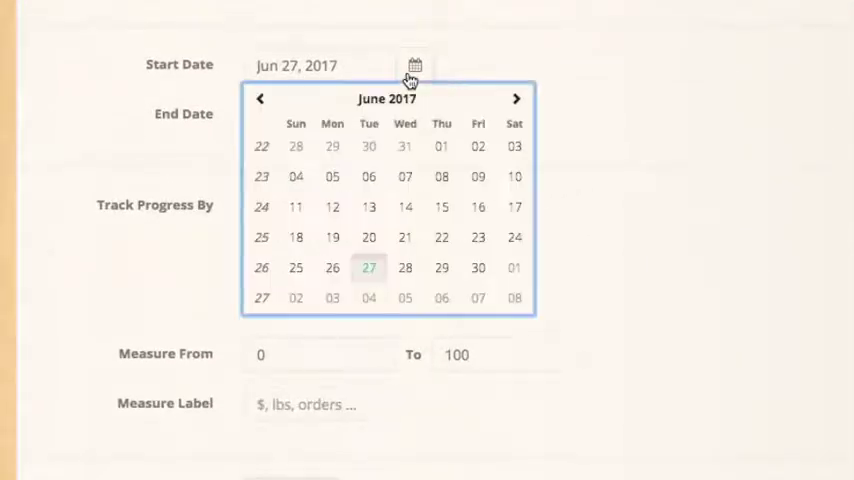
{"action": "left_click", "coordinate": [414, 114]}
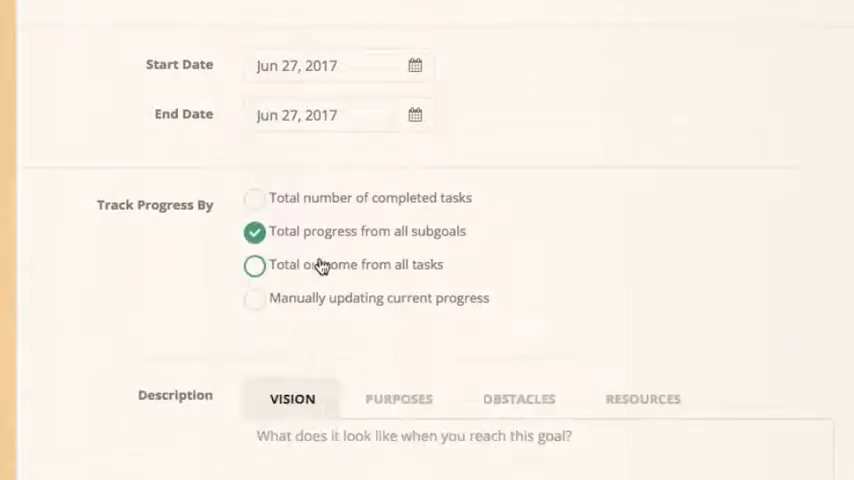
{"action": "left_click", "coordinate": [256, 298]}
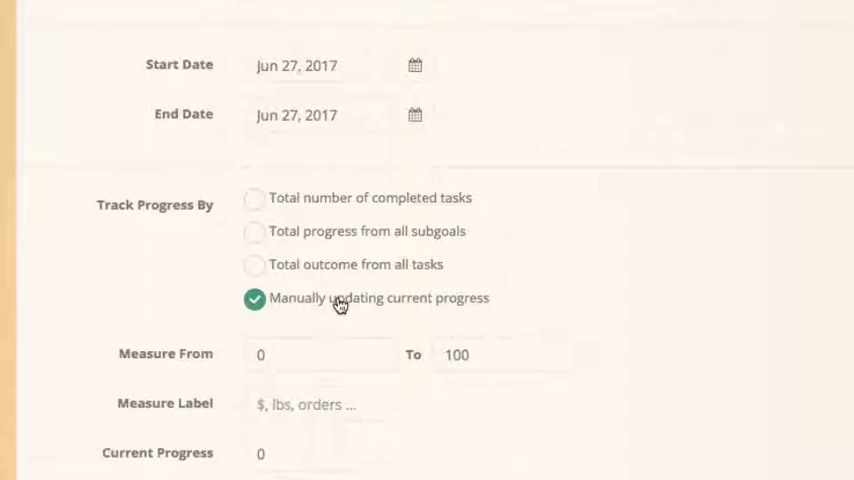
{"action": "left_click", "coordinate": [256, 232]}
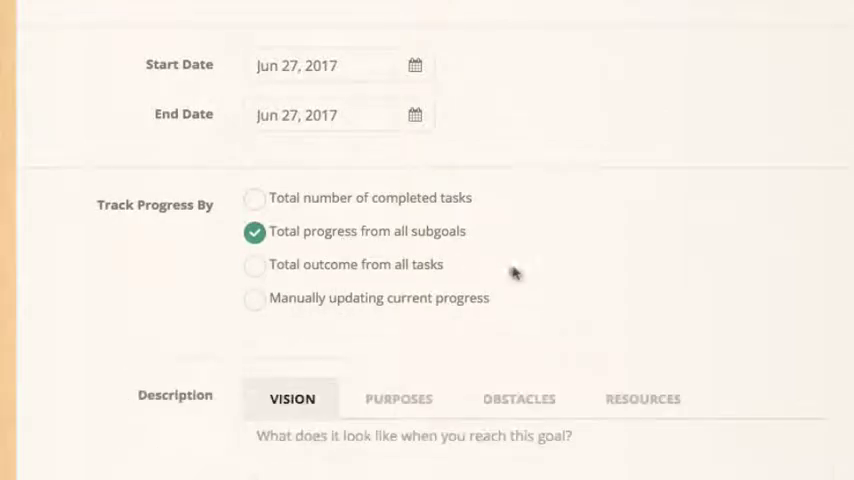
{"action": "left_click", "coordinate": [520, 398]}
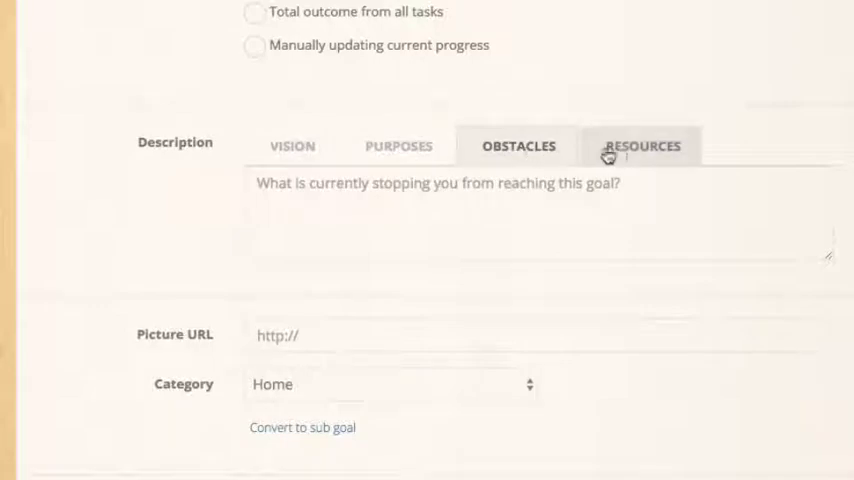
{"action": "left_click", "coordinate": [642, 146]}
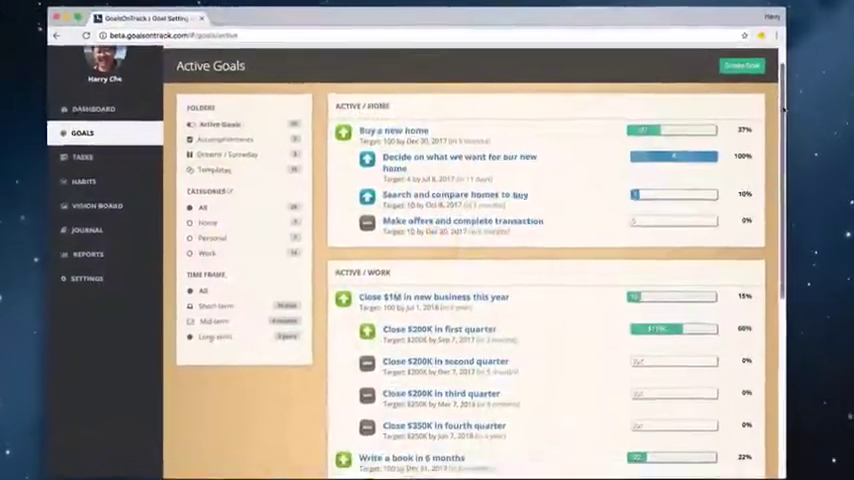
{"action": "scroll", "scroll_direction": "down", "scroll_amount": 3}
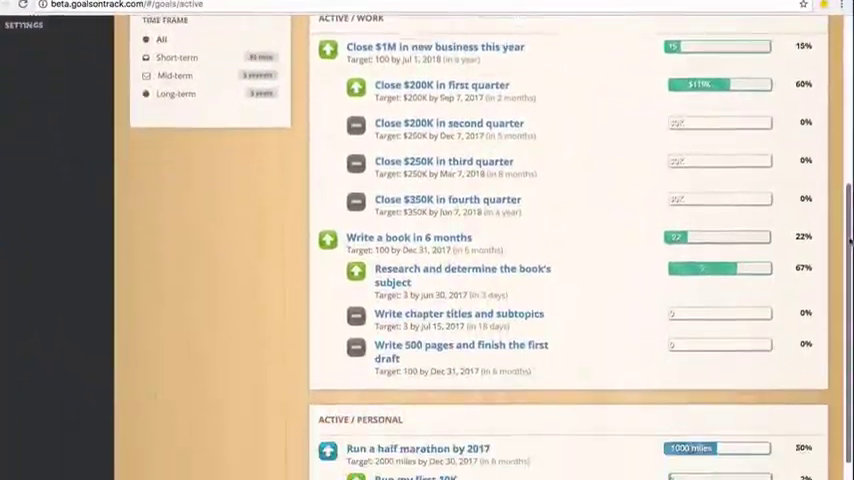
{"action": "scroll", "scroll_direction": "down", "scroll_amount": 3}
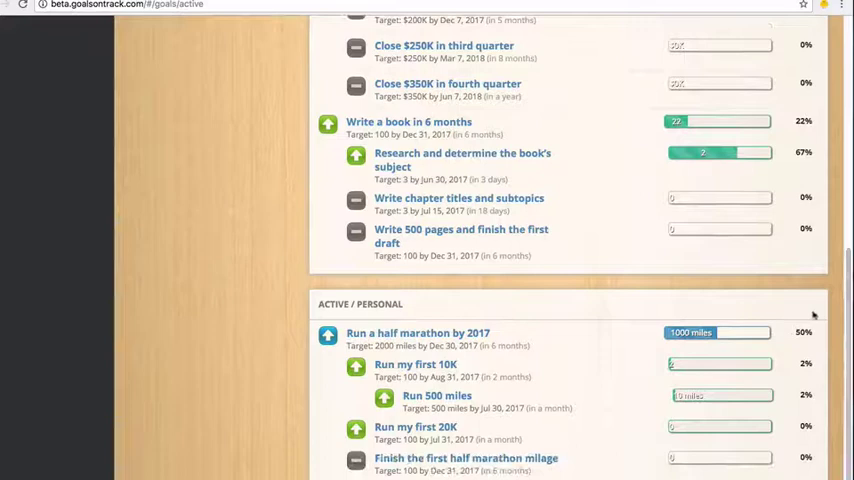
{"action": "left_click", "coordinate": [416, 332]}
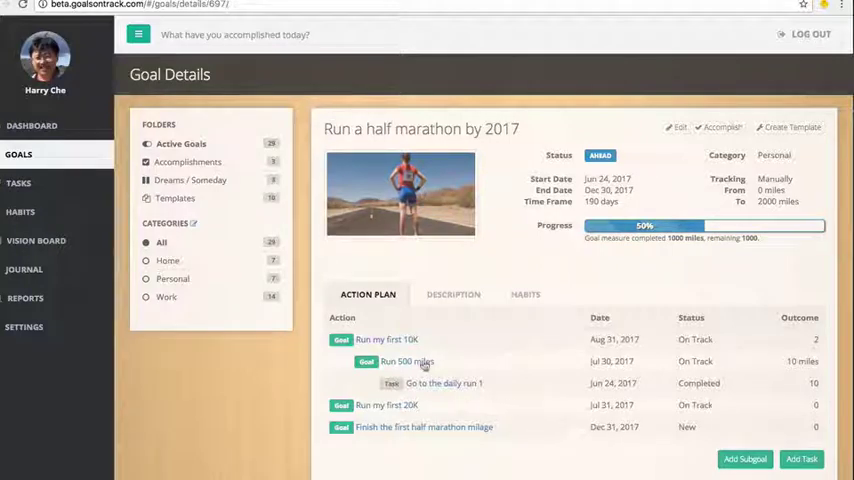
{"action": "left_click", "coordinate": [406, 360]}
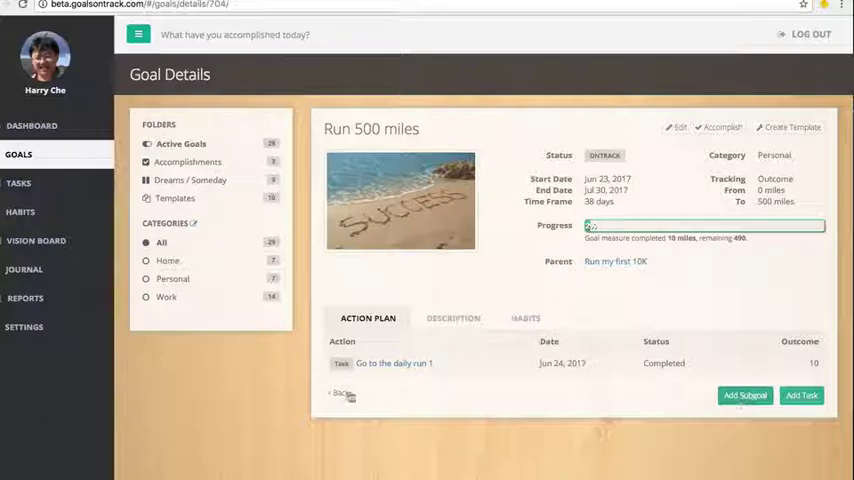
{"action": "left_click", "coordinate": [616, 260]}
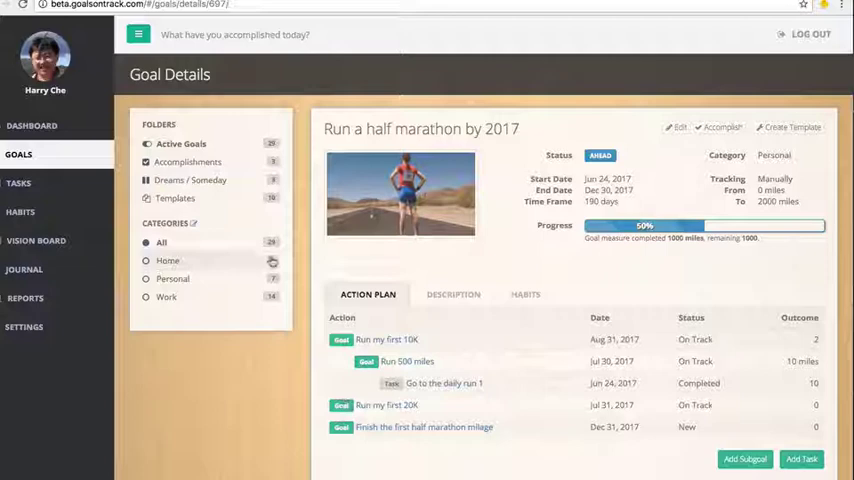
{"action": "left_click", "coordinate": [180, 144]}
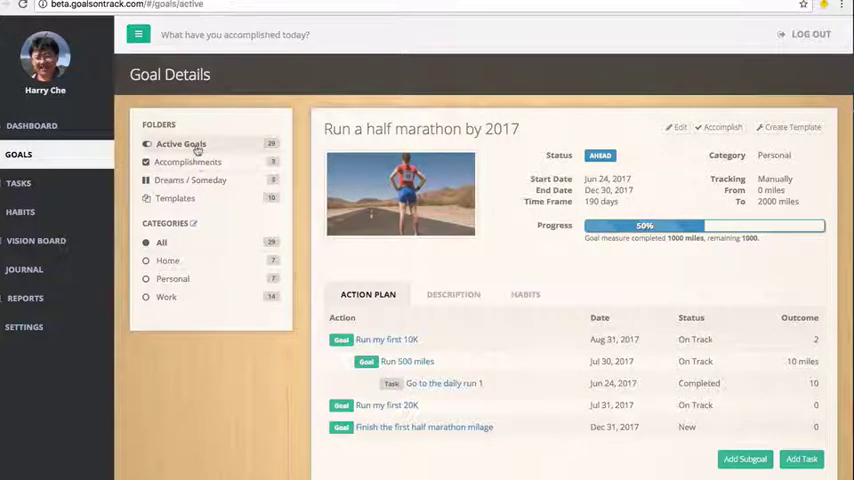
{"action": "left_click", "coordinate": [180, 144]}
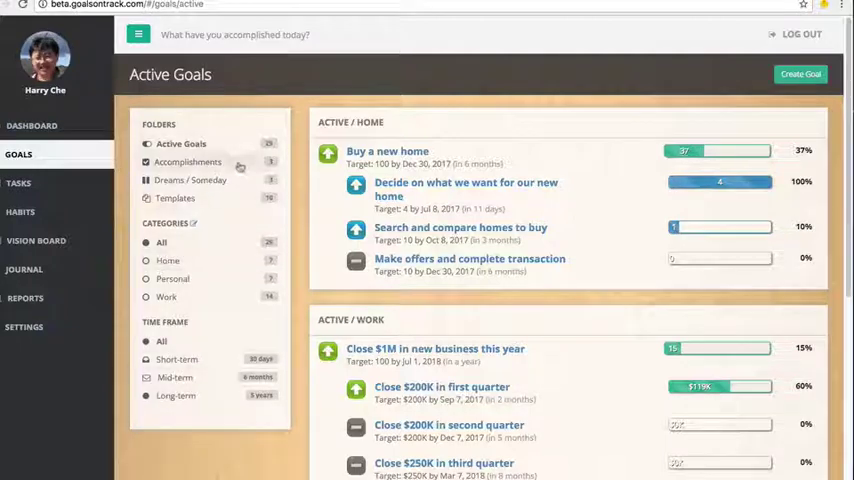
{"action": "left_click", "coordinate": [190, 180]}
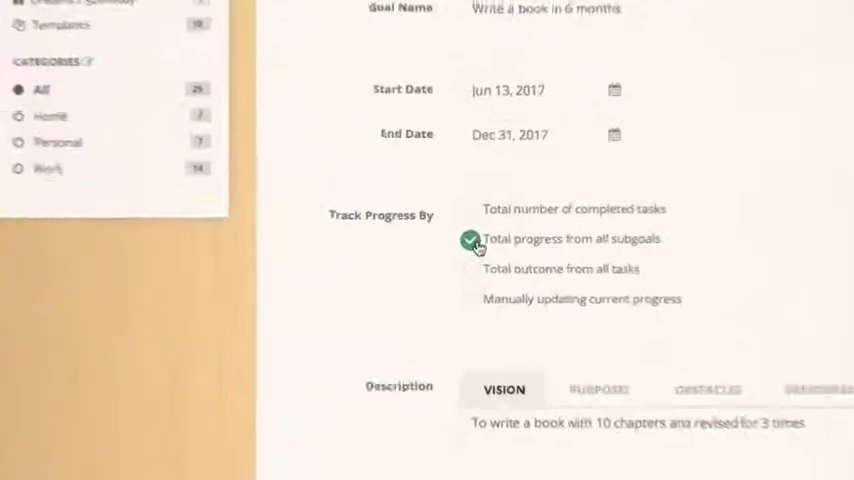
- Set the book goal to track by total task outcome and open the 'Write a book in 6 months' goal
{"action": "left_click", "coordinate": [478, 280]}
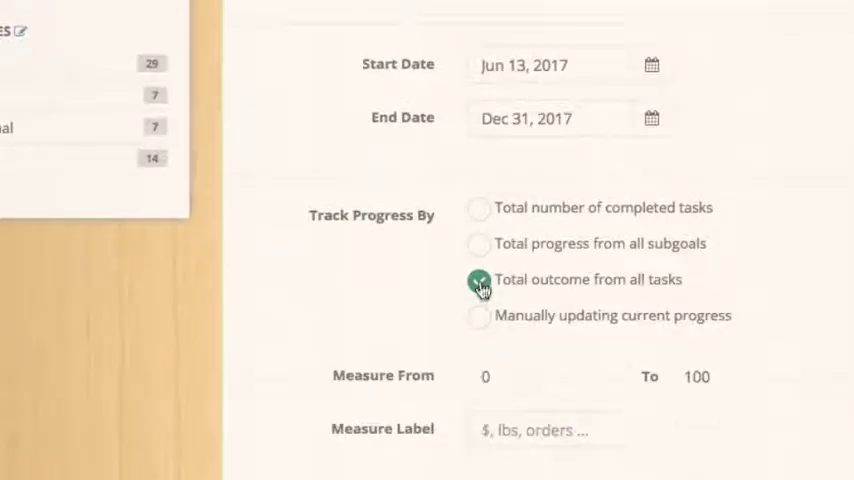
{"action": "left_click", "coordinate": [478, 316]}
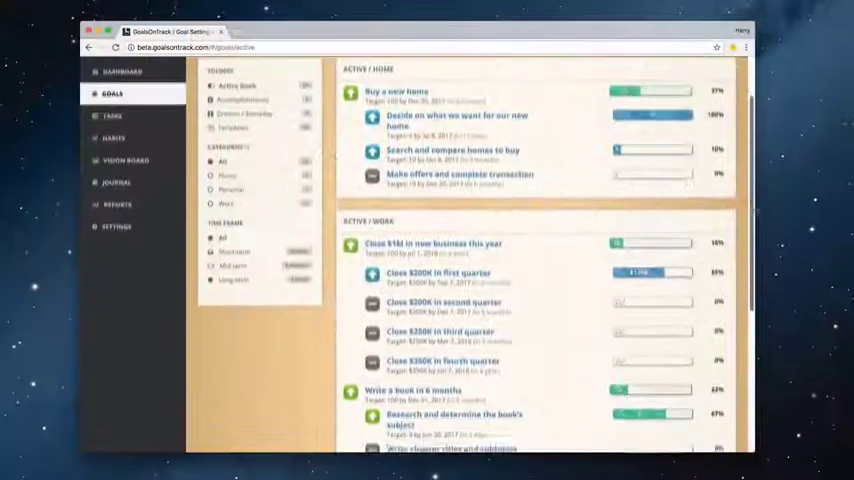
{"action": "scroll", "scroll_direction": "down", "scroll_amount": 3}
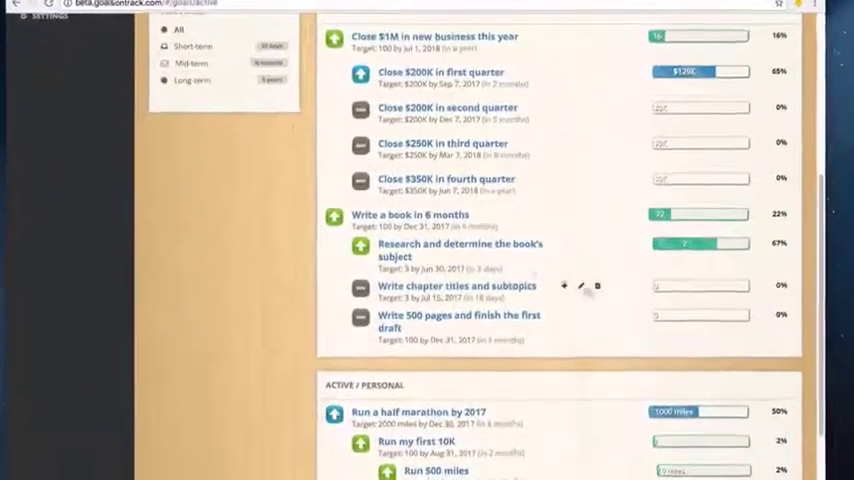
{"action": "left_click", "coordinate": [408, 214]}
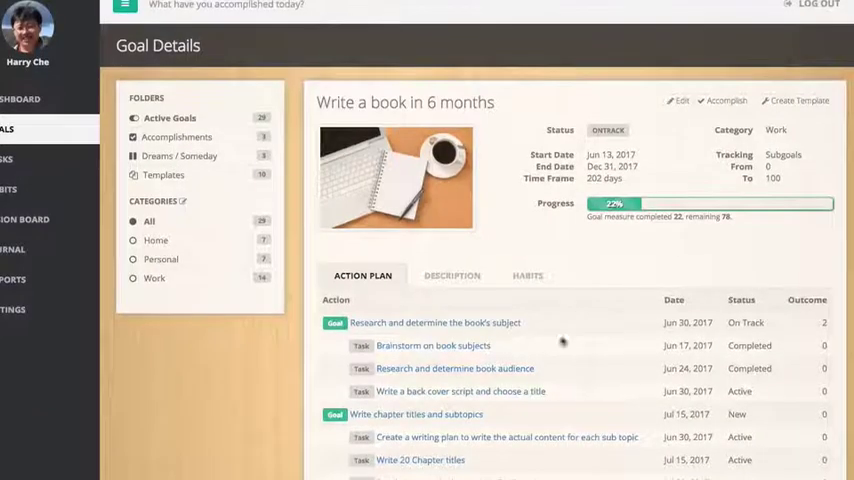
{"action": "mouse_move", "coordinate": [482, 340]}
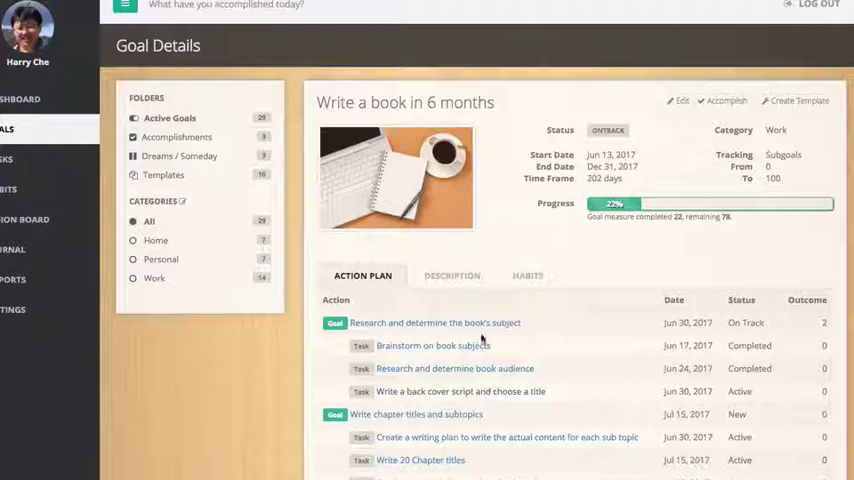
- Mark the back cover task completed in the book-subject subgoal, then return to the goals list
{"action": "left_click", "coordinate": [436, 322]}
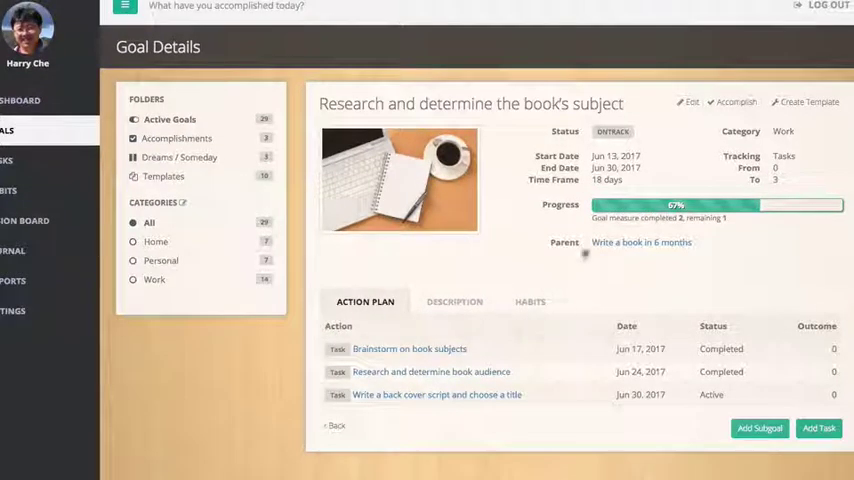
{"action": "mouse_move", "coordinate": [398, 400]}
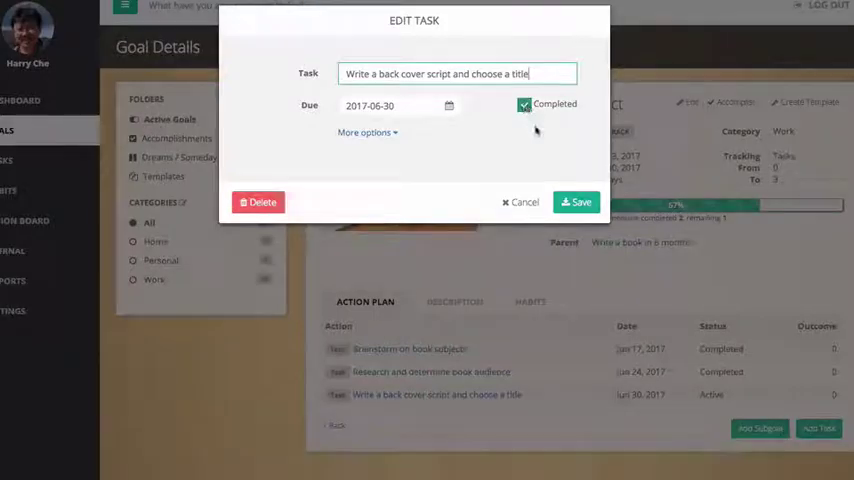
{"action": "left_click", "coordinate": [576, 202]}
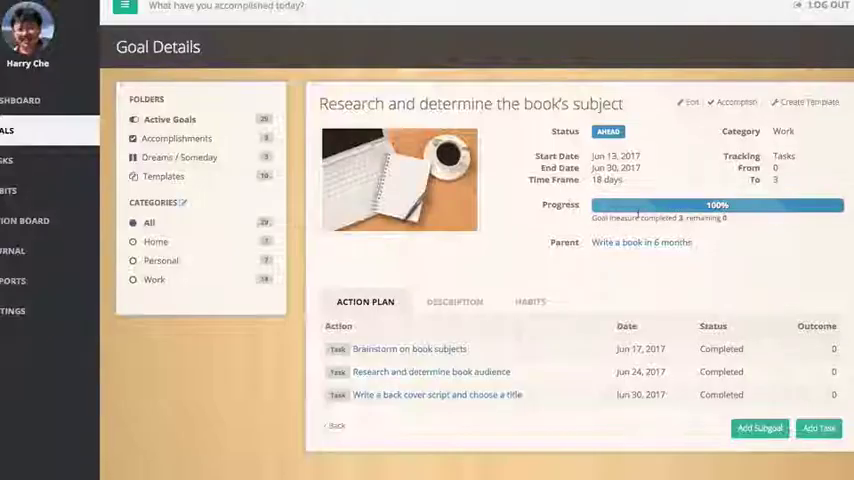
{"action": "left_click", "coordinate": [640, 242]}
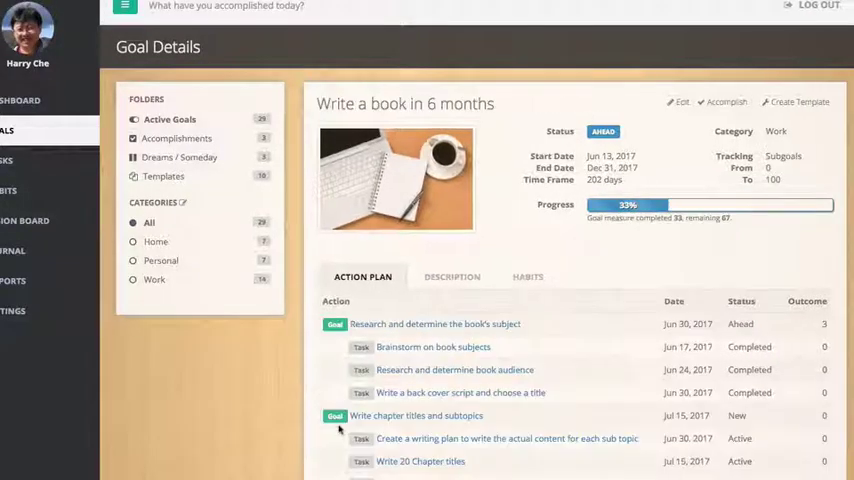
{"action": "mouse_move", "coordinate": [396, 180]}
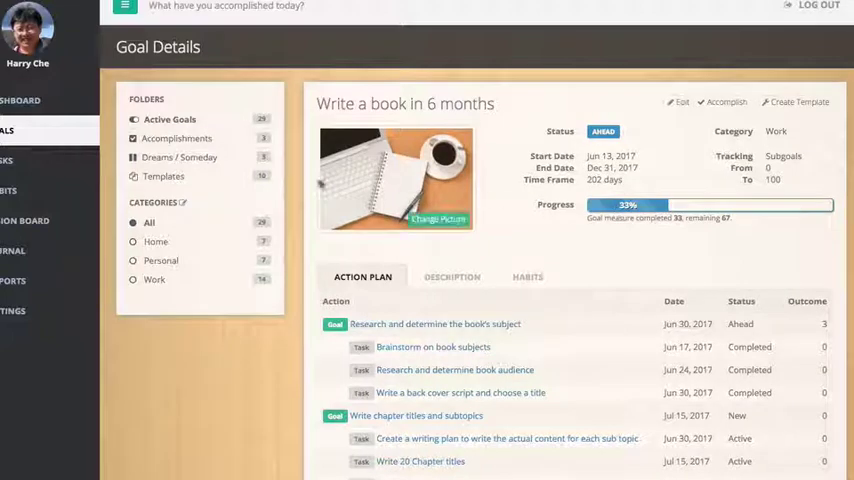
{"action": "left_click", "coordinate": [170, 120]}
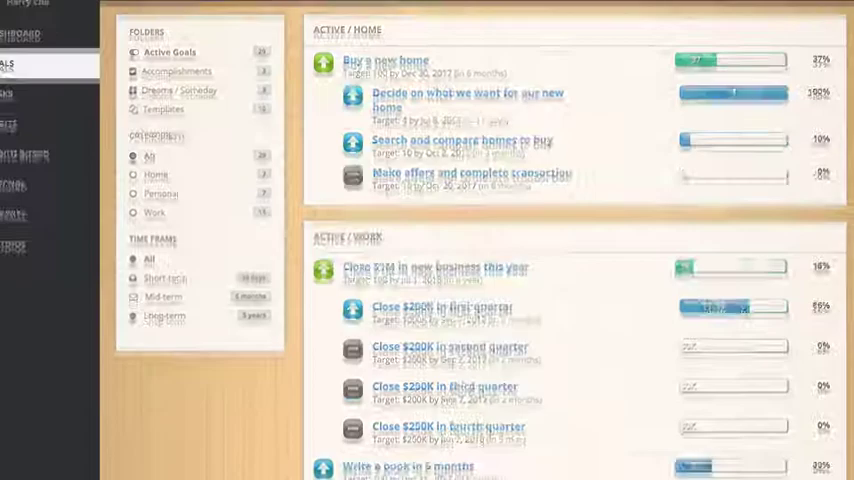
- Scroll the goals list and the Buy a new home action plan
{"action": "scroll", "scroll_direction": "down", "scroll_amount": 3}
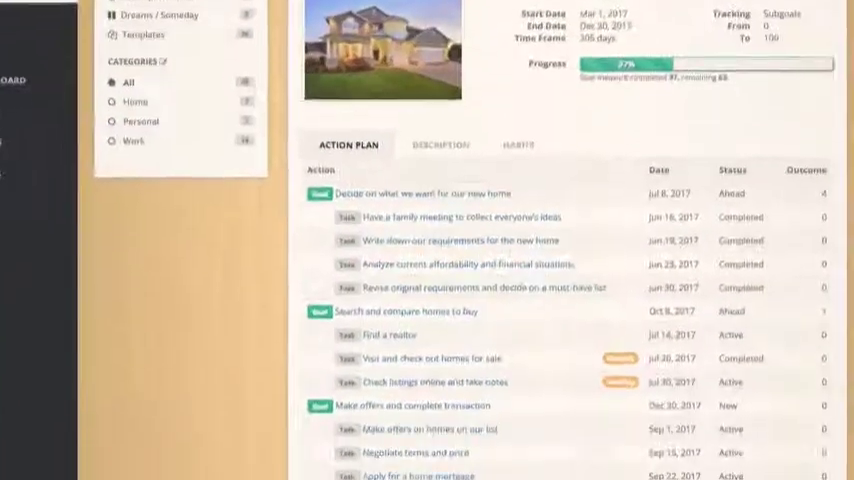
{"action": "scroll", "scroll_direction": "down", "scroll_amount": 3}
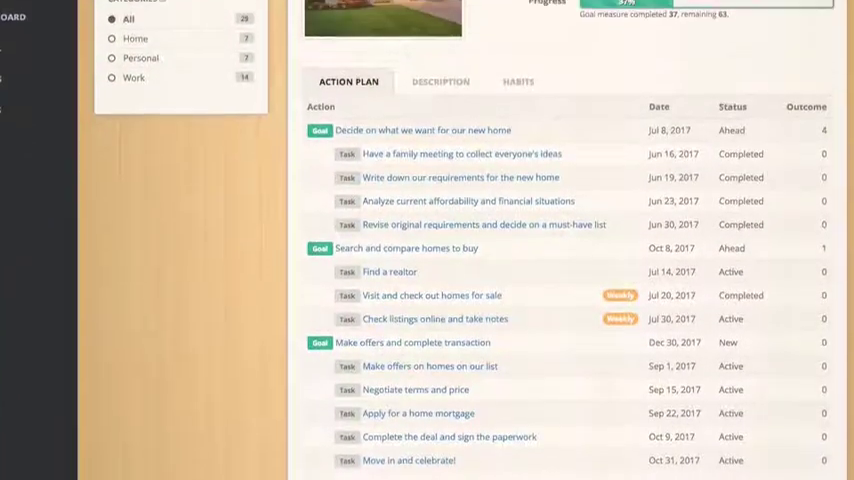
{"action": "scroll", "scroll_direction": "up", "scroll_amount": 3}
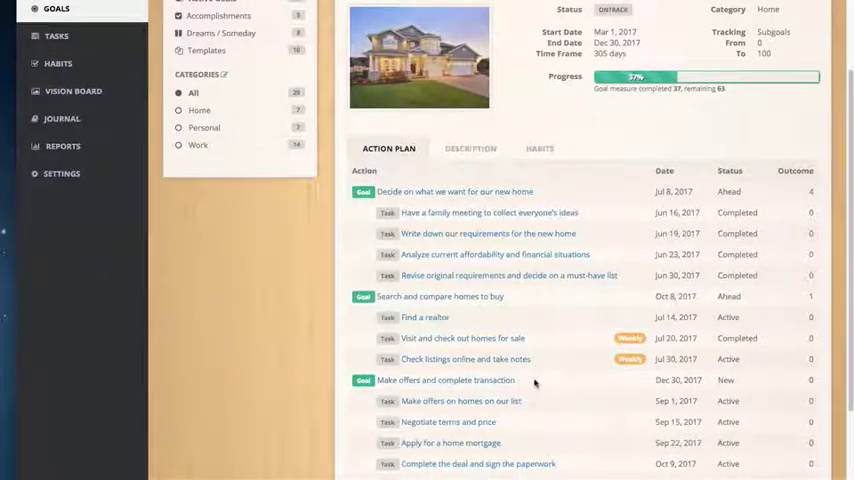
{"action": "scroll", "scroll_direction": "down", "scroll_amount": 3}
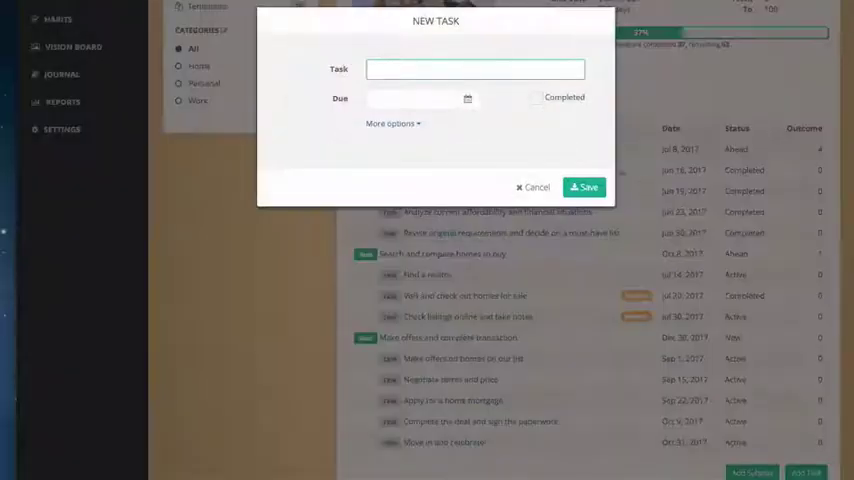
- Try Monthly and Daily repeats for the new task, discard it, and go to Active Tasks
{"action": "left_click", "coordinate": [390, 122]}
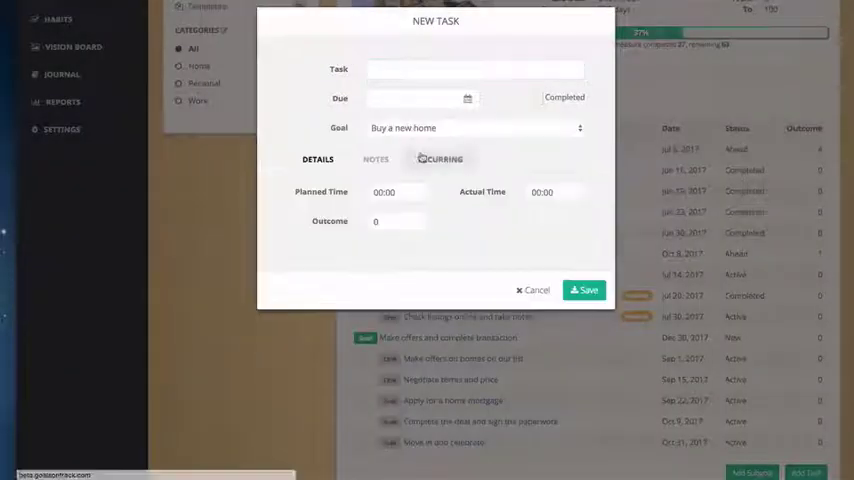
{"action": "left_click", "coordinate": [440, 160]}
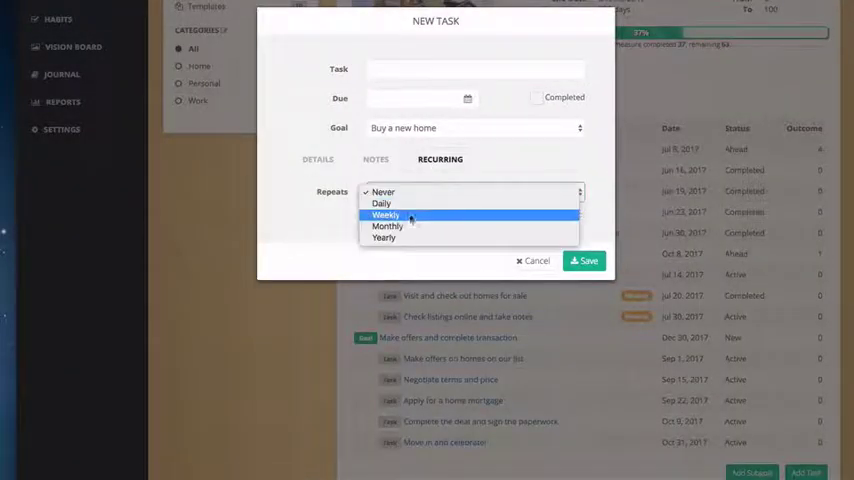
{"action": "left_click", "coordinate": [384, 216]}
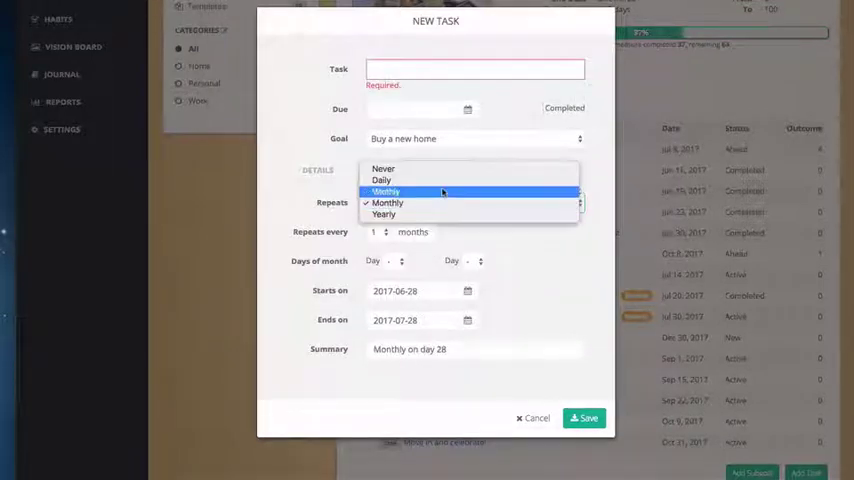
{"action": "left_click", "coordinate": [380, 180]}
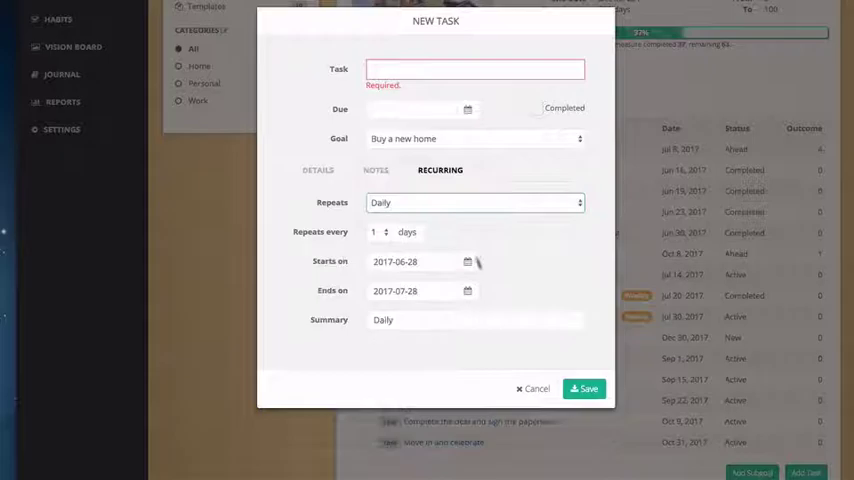
{"action": "left_click", "coordinate": [536, 388]}
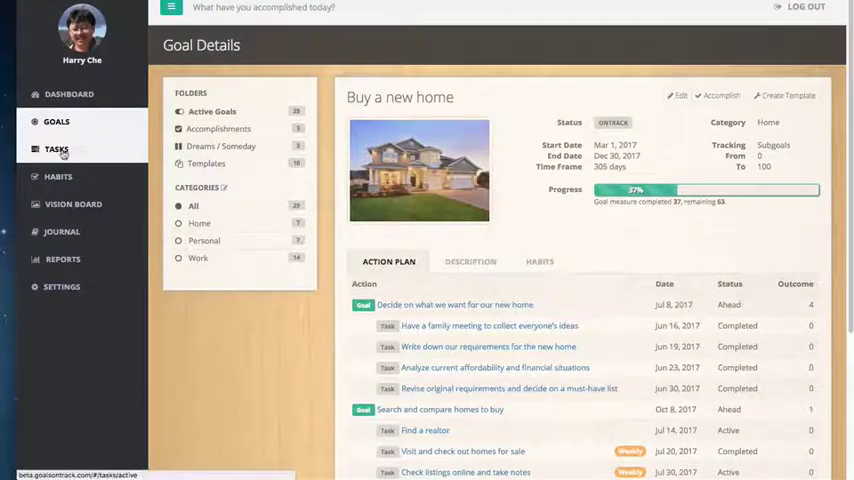
{"action": "left_click", "coordinate": [56, 148]}
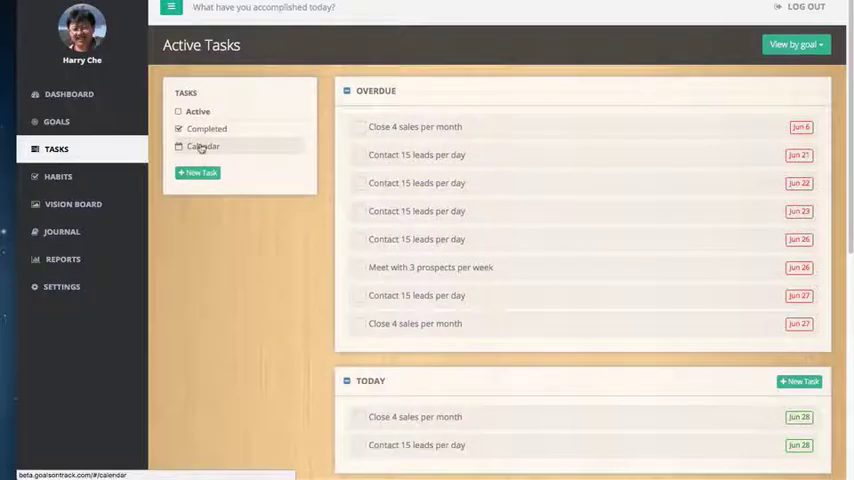
- Drag the 'Call Tim' task onto June 29 in the calendar, then go to Habits
{"action": "left_click", "coordinate": [204, 146]}
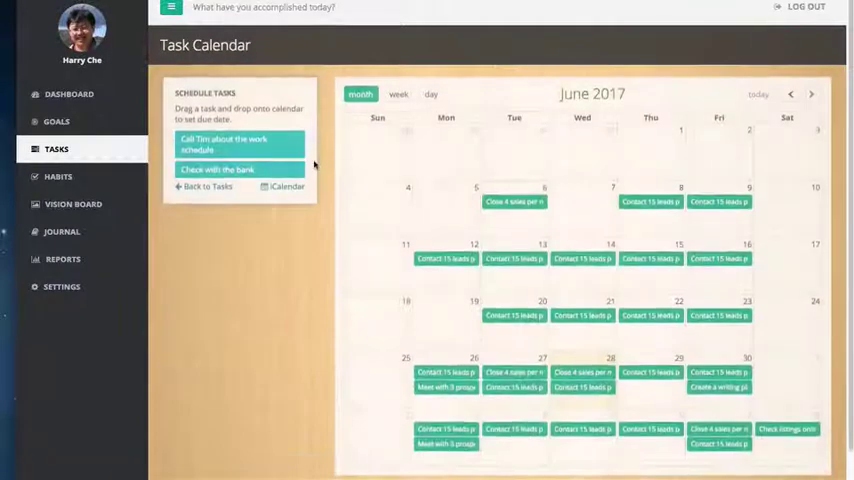
{"action": "left_click_drag", "start_coordinate": [238, 168], "coordinate": [582, 200]}
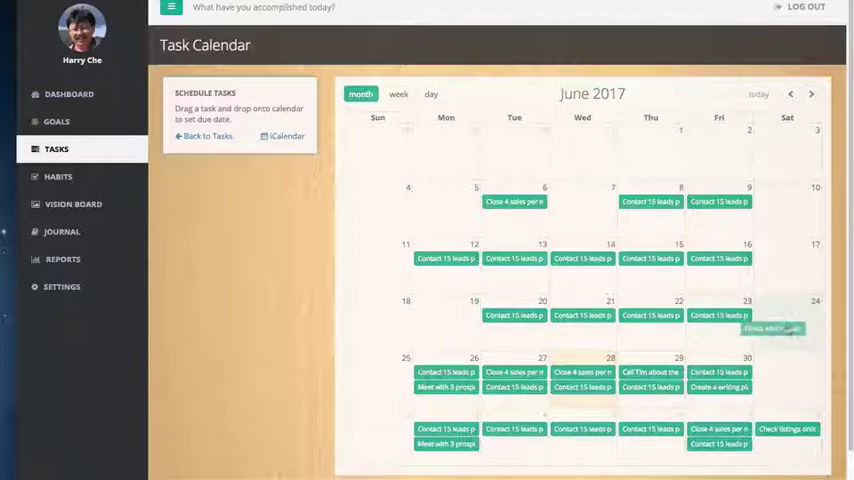
{"action": "left_click", "coordinate": [58, 176]}
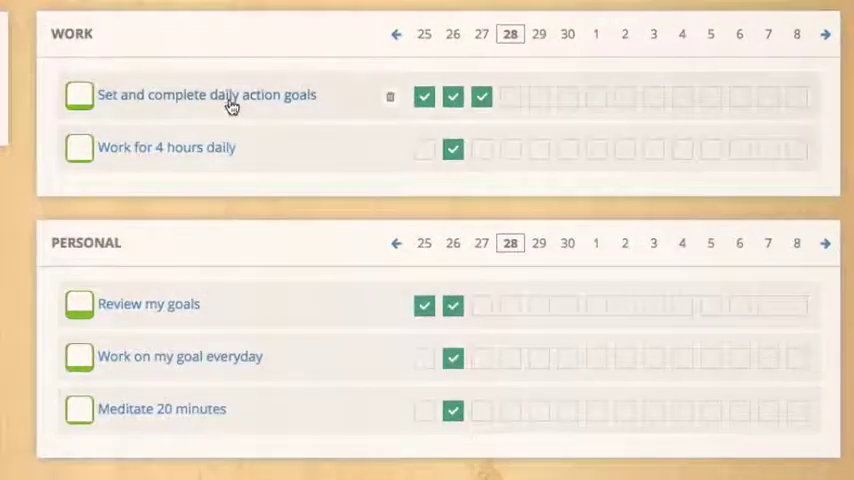
{"action": "left_click", "coordinate": [206, 94]}
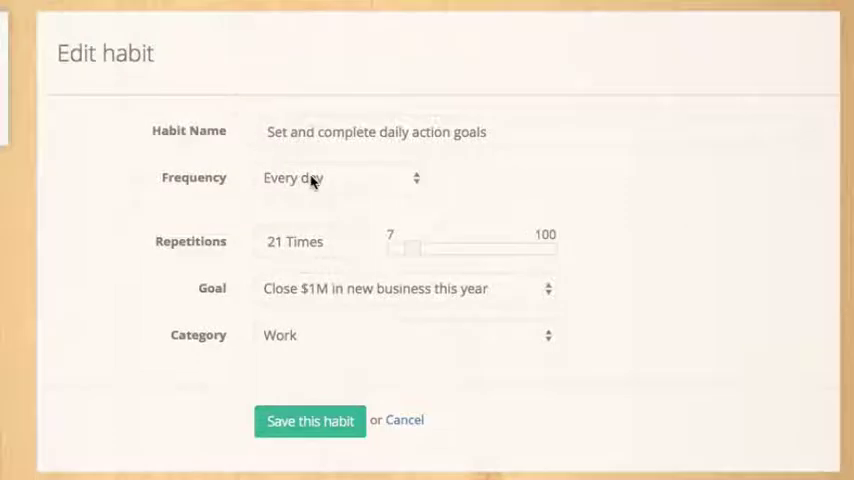
{"action": "left_click", "coordinate": [340, 176]}
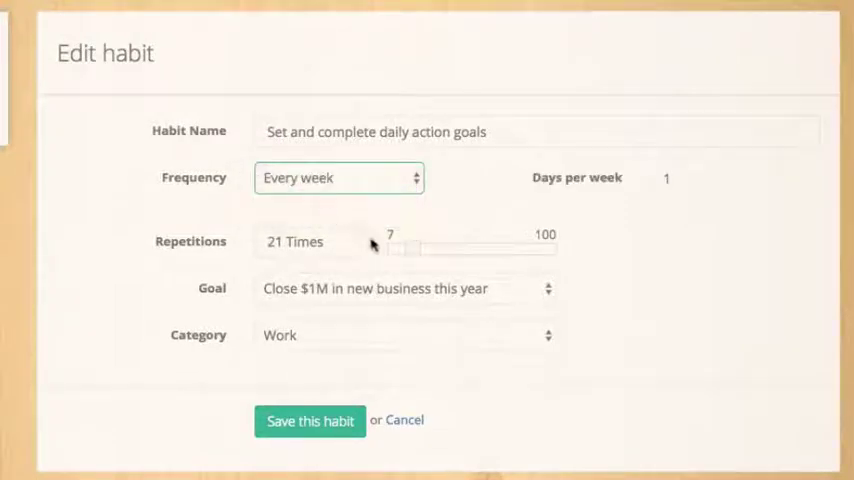
{"action": "left_click_drag", "start_coordinate": [410, 248], "coordinate": [452, 248]}
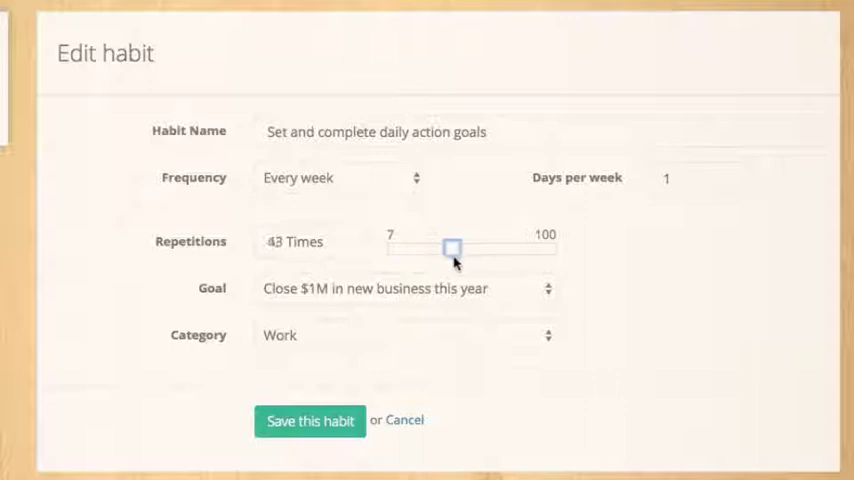
{"action": "left_click_drag", "start_coordinate": [454, 246], "coordinate": [440, 246]}
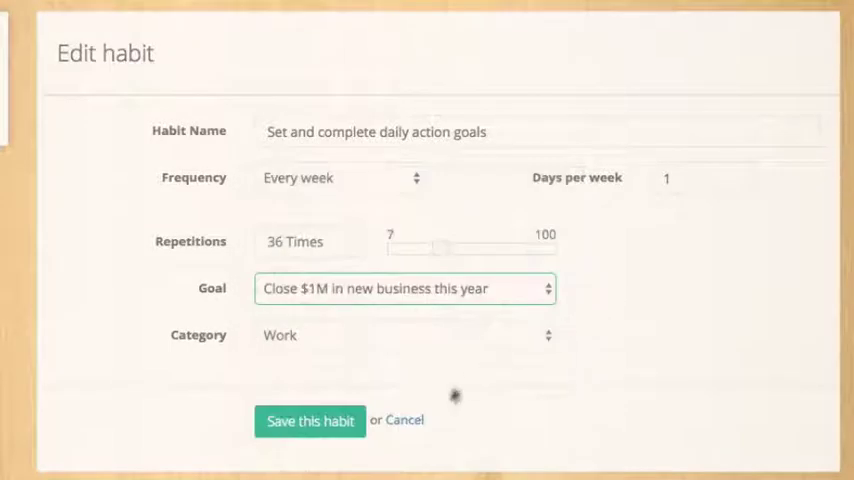
{"action": "left_click", "coordinate": [310, 420]}
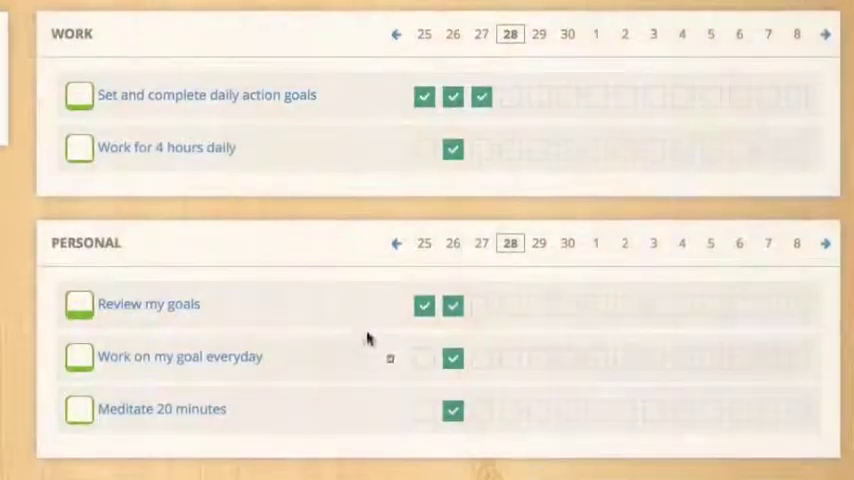
- Check off the daily action goals habit for June 28 and page the grid back to June 17
{"action": "left_click", "coordinate": [510, 96]}
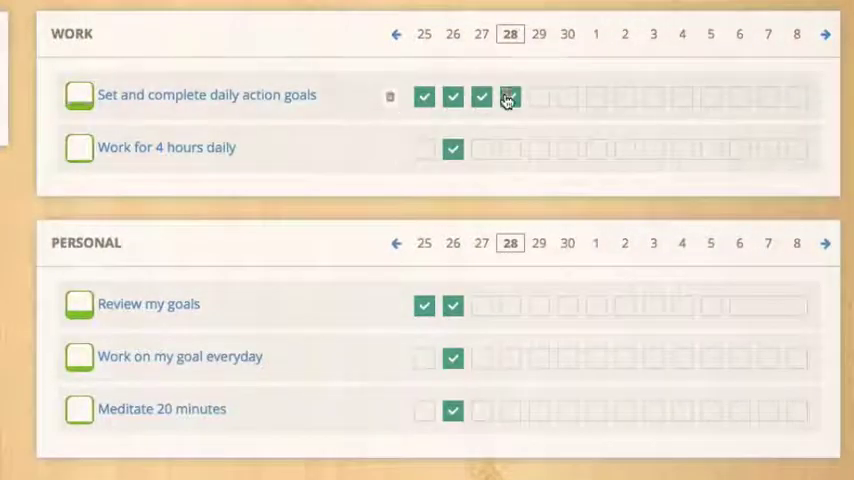
{"action": "left_click", "coordinate": [510, 96]}
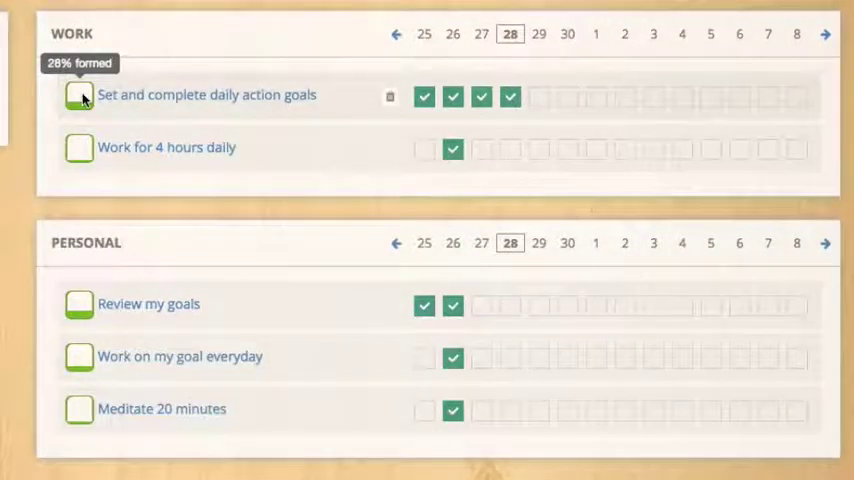
{"action": "mouse_move", "coordinate": [296, 352]}
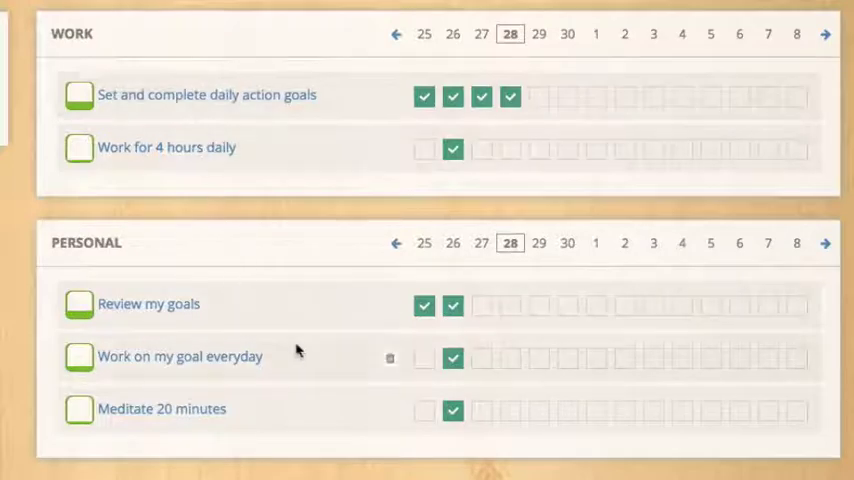
{"action": "left_click", "coordinate": [396, 34]}
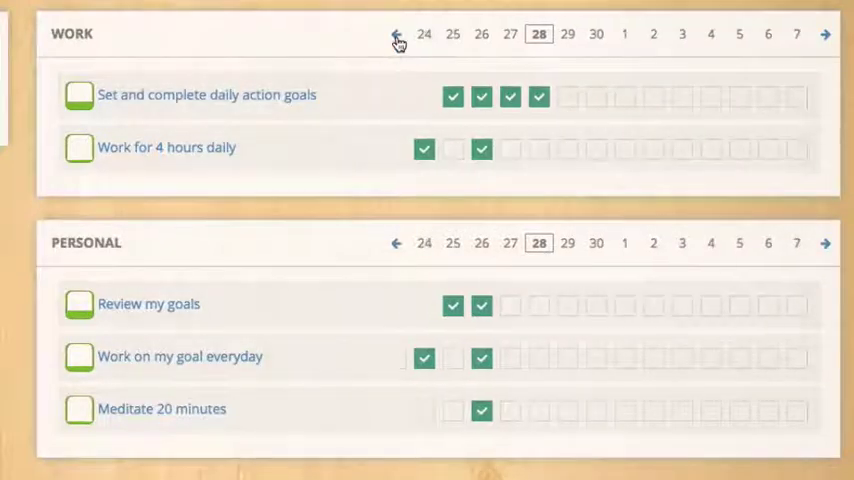
{"action": "left_click", "coordinate": [396, 34]}
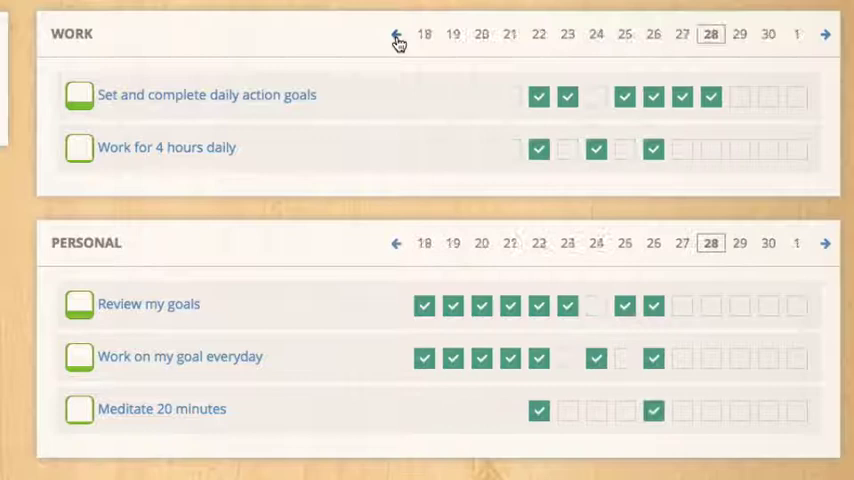
{"action": "left_click", "coordinate": [396, 34]}
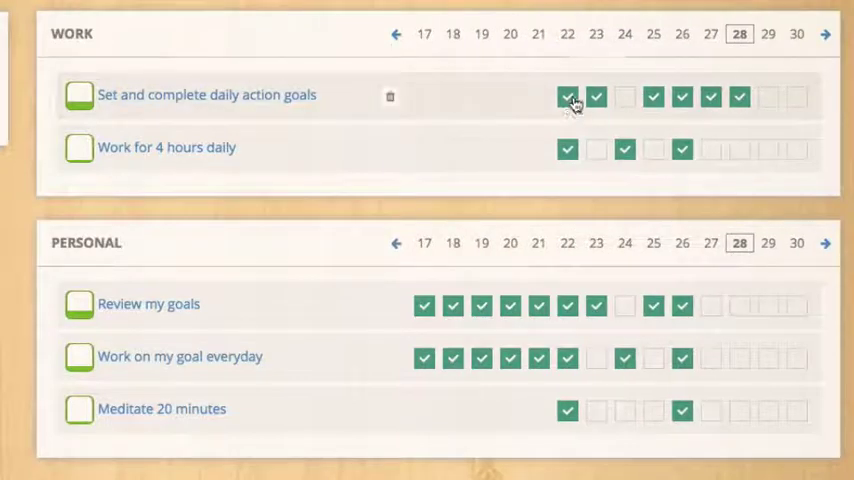
{"action": "mouse_move", "coordinate": [596, 96]}
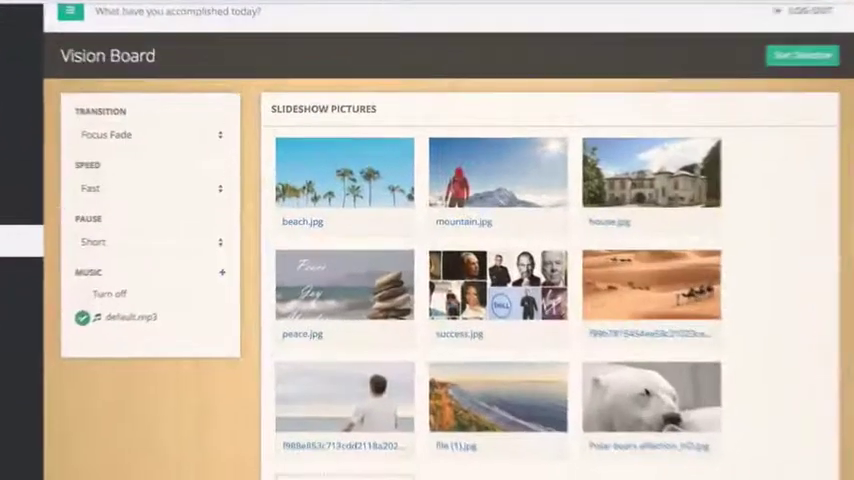
- Set the Vision Board transition to Flash and move on to the journal
{"action": "left_click", "coordinate": [148, 134]}
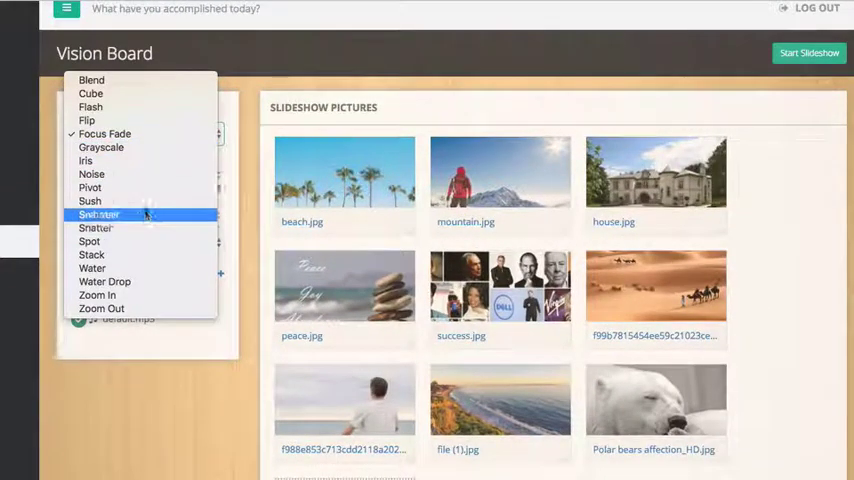
{"action": "left_click", "coordinate": [90, 108]}
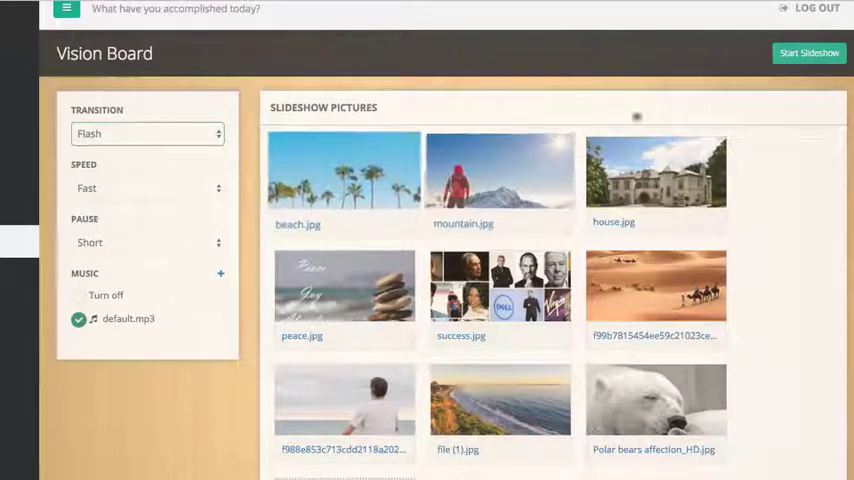
{"action": "left_click", "coordinate": [110, 256]}
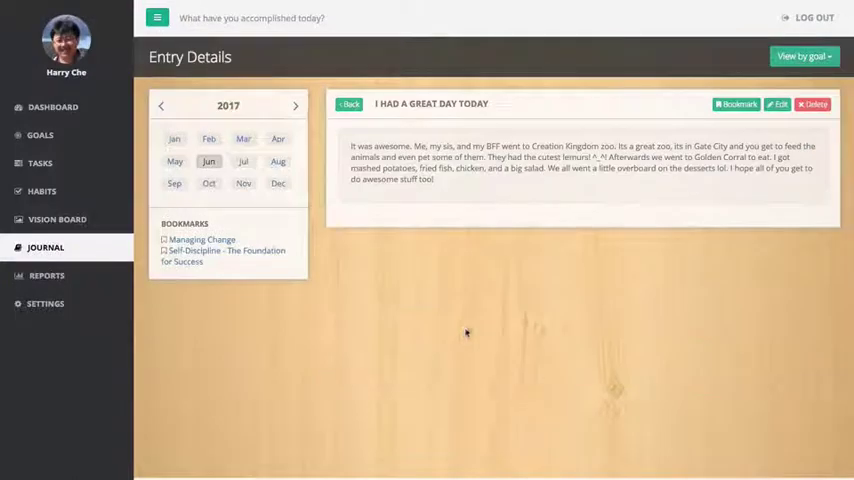
- Browse the Self-Discipline and Managing Change bookmarked journal entries, then return to the dashboard
{"action": "left_click", "coordinate": [778, 104]}
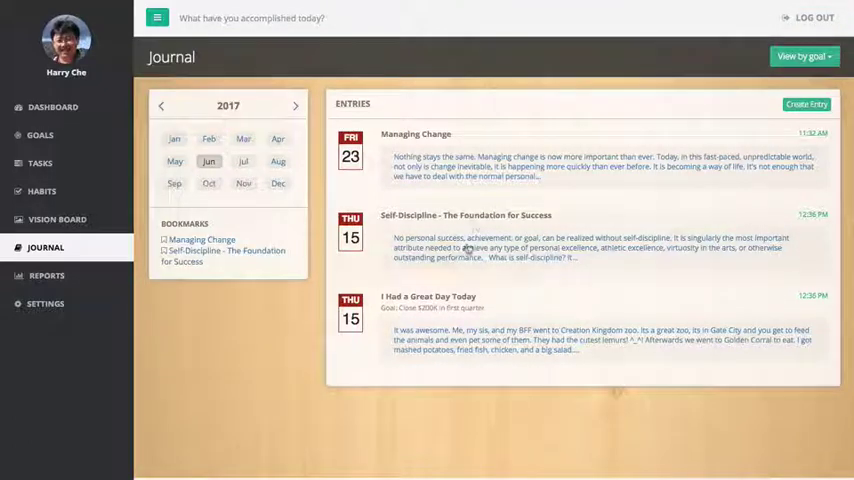
{"action": "left_click", "coordinate": [466, 216]}
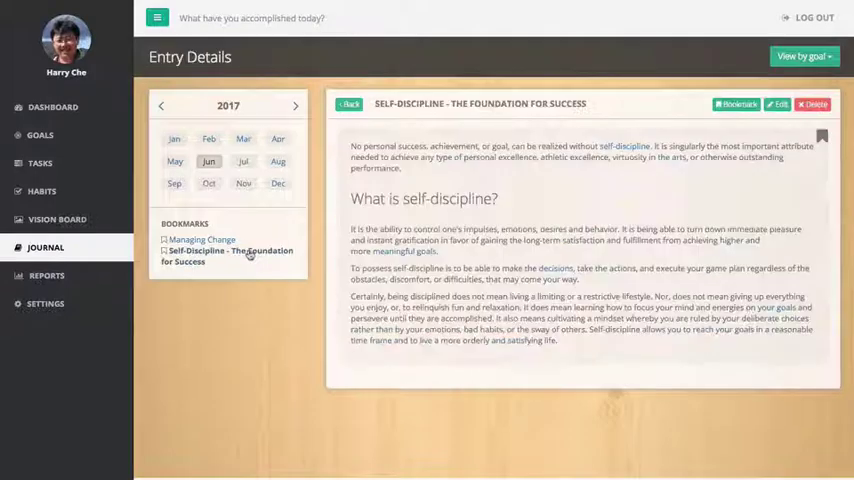
{"action": "left_click", "coordinate": [202, 240]}
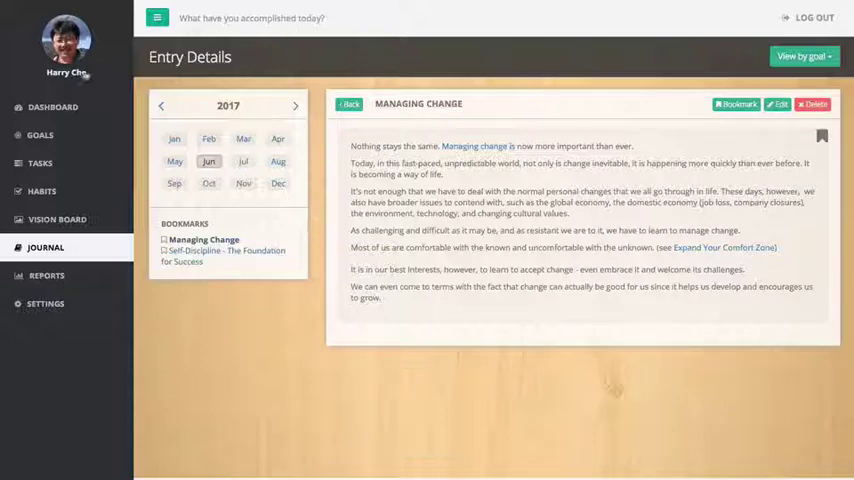
{"action": "left_click", "coordinate": [52, 106]}
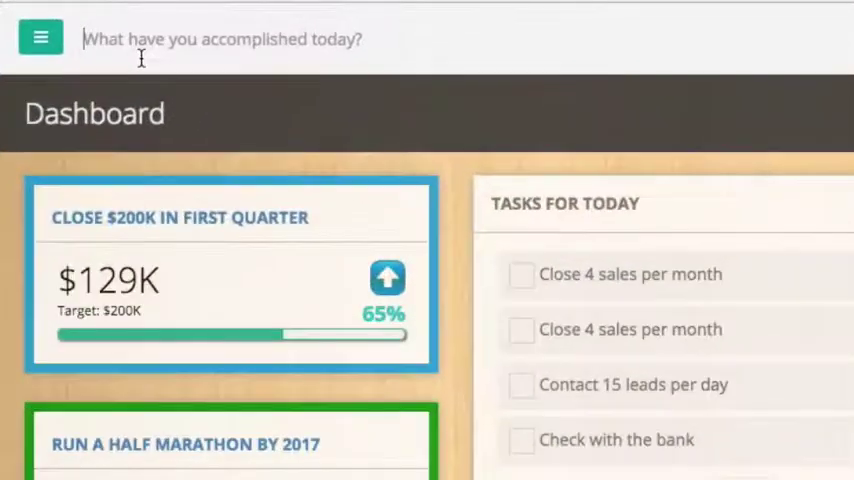
- Log 'Did a great presentation today' as an accomplishment, check it in the journal, then go to active goals
{"action": "type", "text": "Did"}
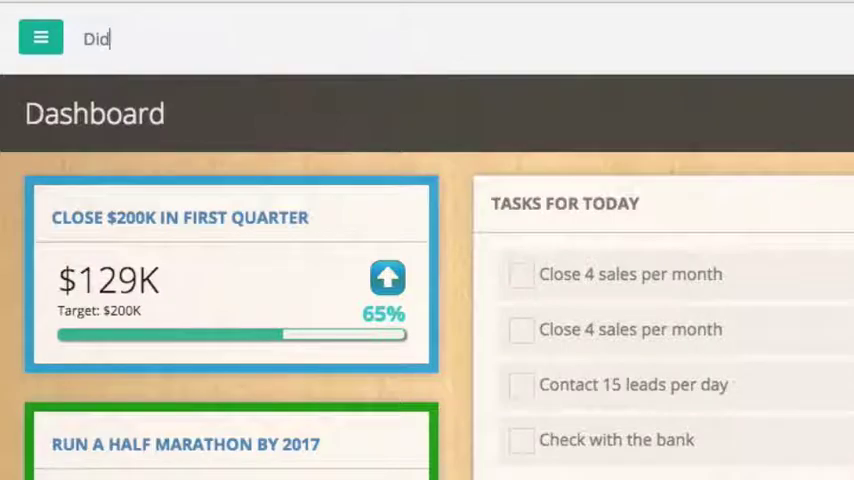
{"action": "type", "text": "a great pre"}
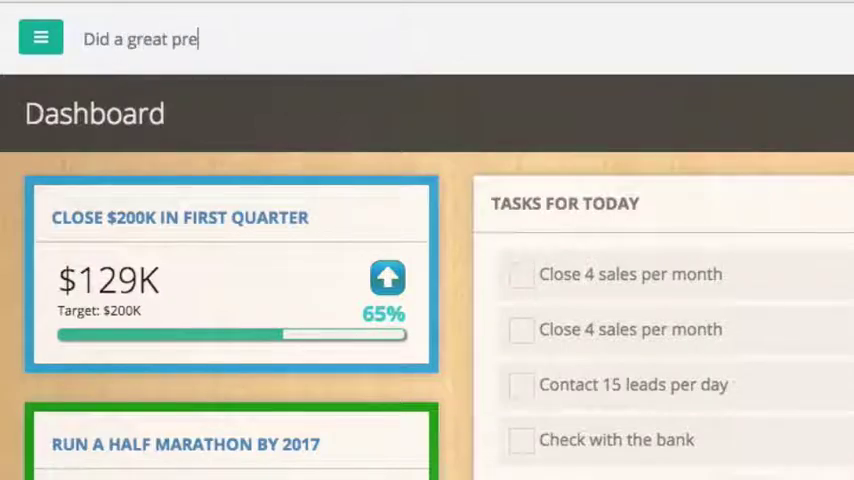
{"action": "type", "text": "sentation today"}
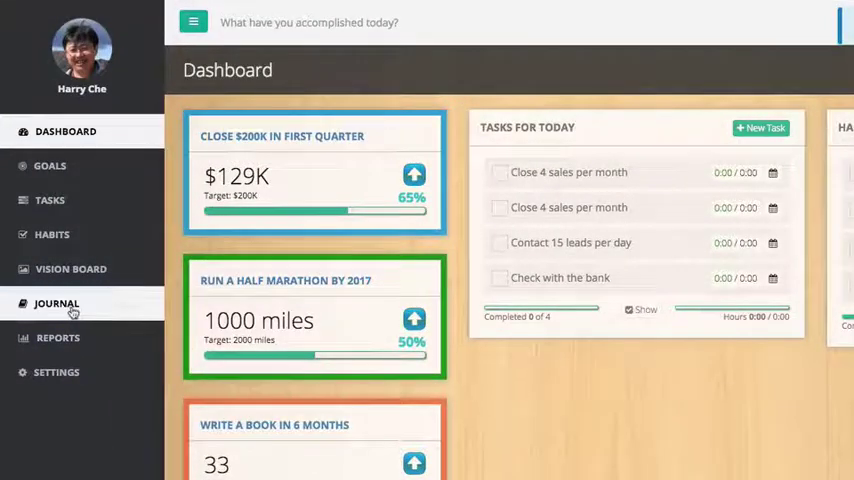
{"action": "left_click", "coordinate": [56, 304]}
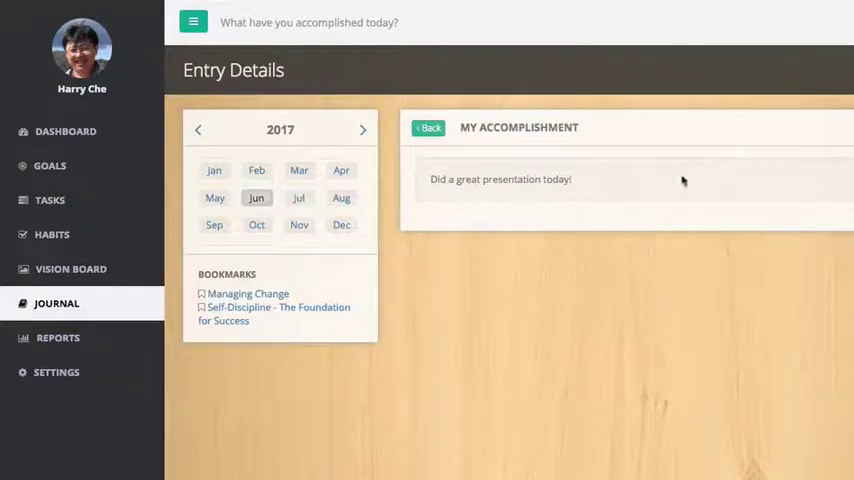
{"action": "left_click", "coordinate": [48, 164]}
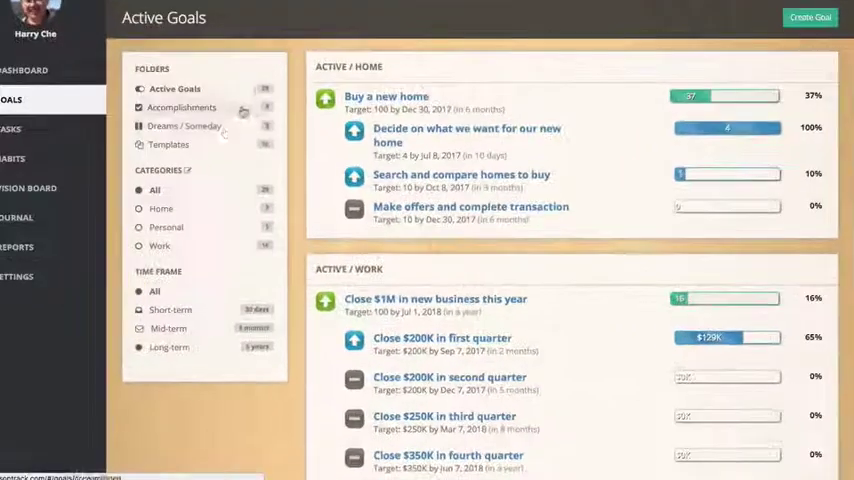
- From the Templates folder, choose Use Template for 'Lose 10 pounds in 60 days' under Health
{"action": "left_click", "coordinate": [168, 144]}
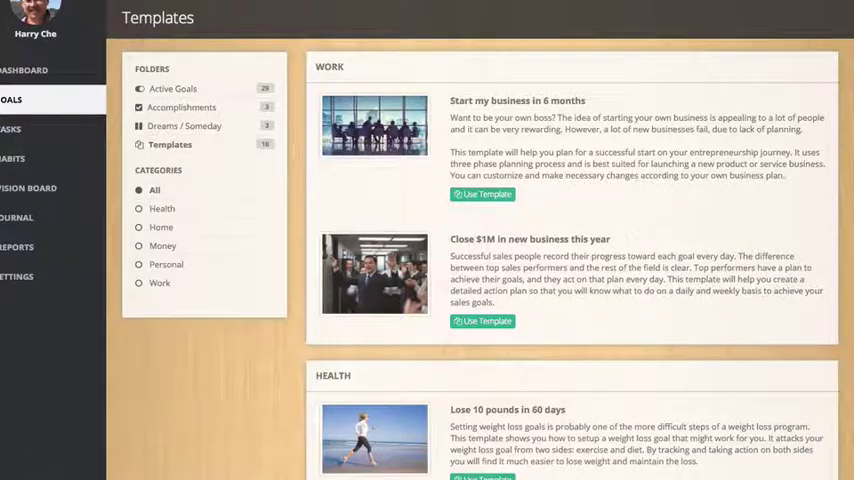
{"action": "scroll", "scroll_direction": "down", "scroll_amount": 3}
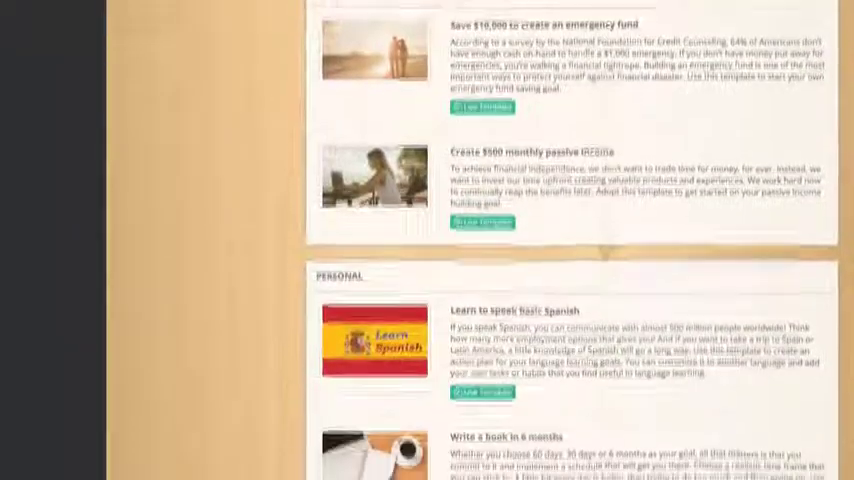
{"action": "scroll", "scroll_direction": "up", "scroll_amount": 3}
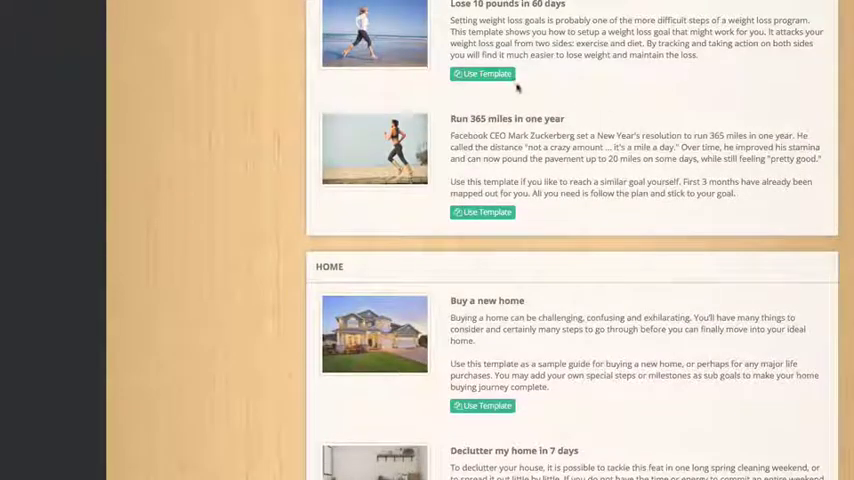
{"action": "left_click", "coordinate": [482, 74]}
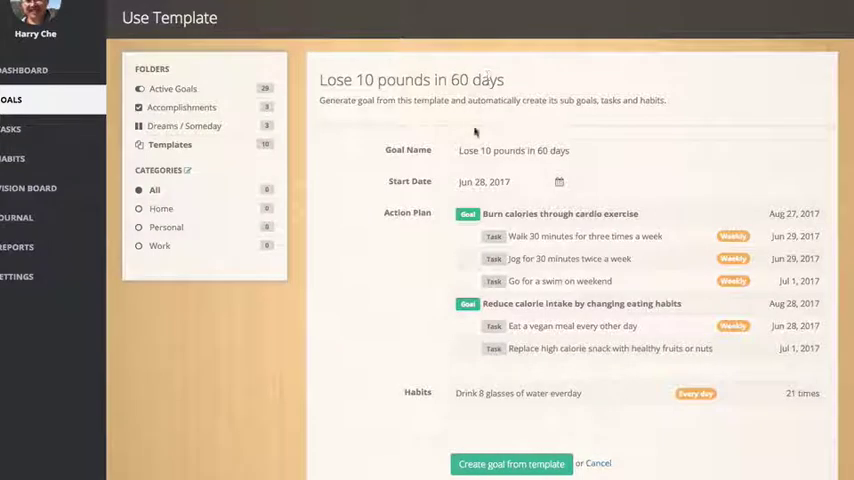
{"action": "mouse_move", "coordinate": [522, 372]}
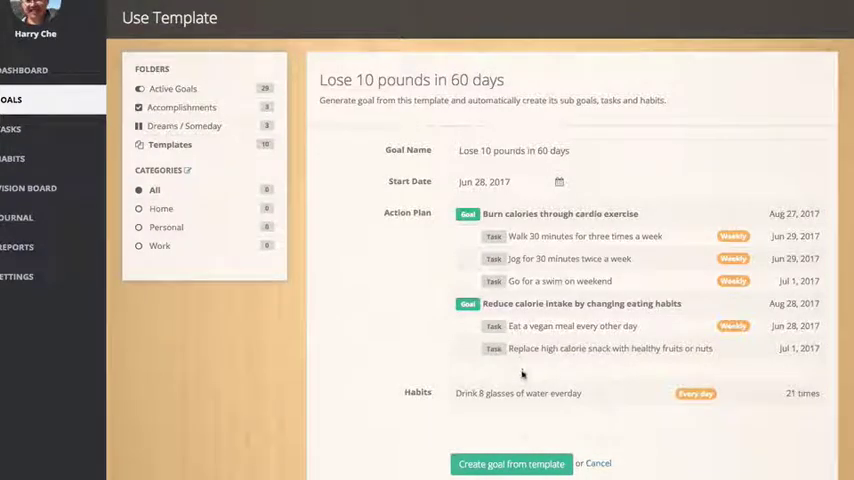
- Set the template goal's start date to June 30, 2017 and create the goal from it
{"action": "left_click", "coordinate": [560, 182]}
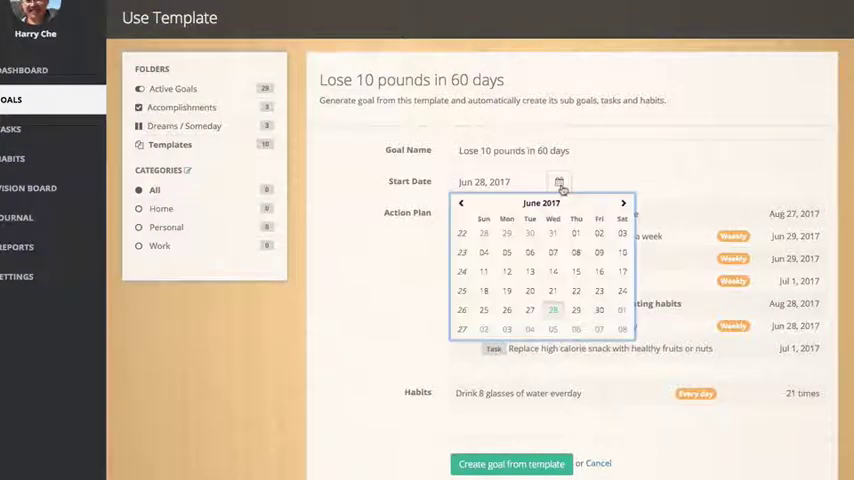
{"action": "left_click", "coordinate": [600, 308]}
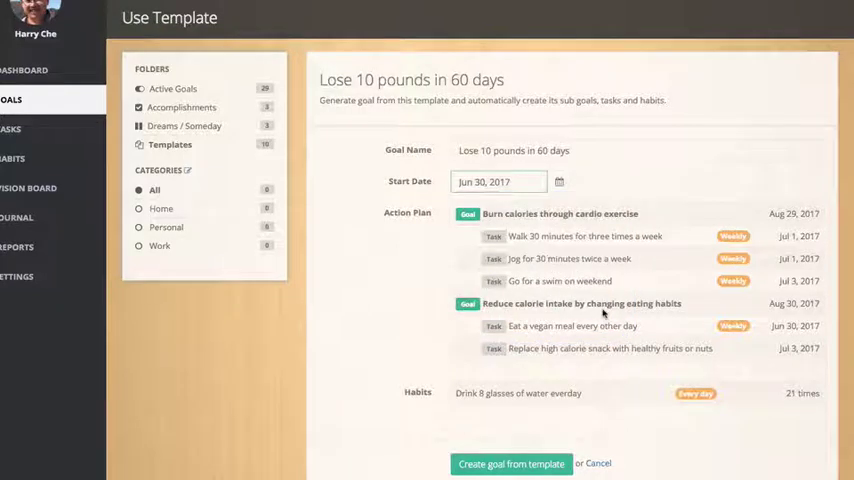
{"action": "scroll", "scroll_direction": "up", "scroll_amount": 3}
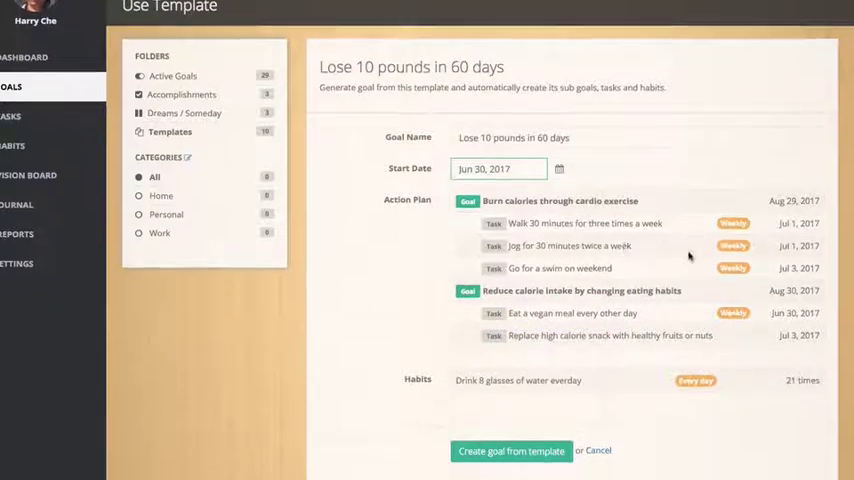
{"action": "scroll", "scroll_direction": "down", "scroll_amount": 3}
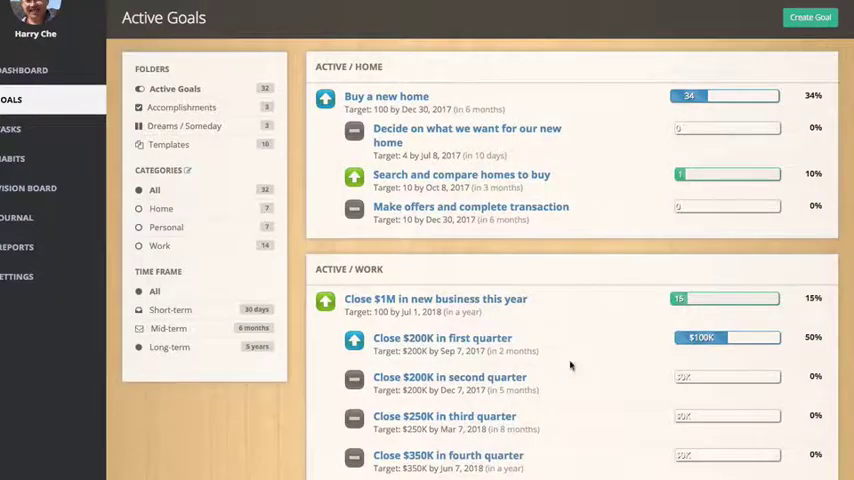
- Scroll the Active Goals page to the Health section showing the new Lose 10 pounds goal
{"action": "scroll", "scroll_direction": "down", "scroll_amount": 3}
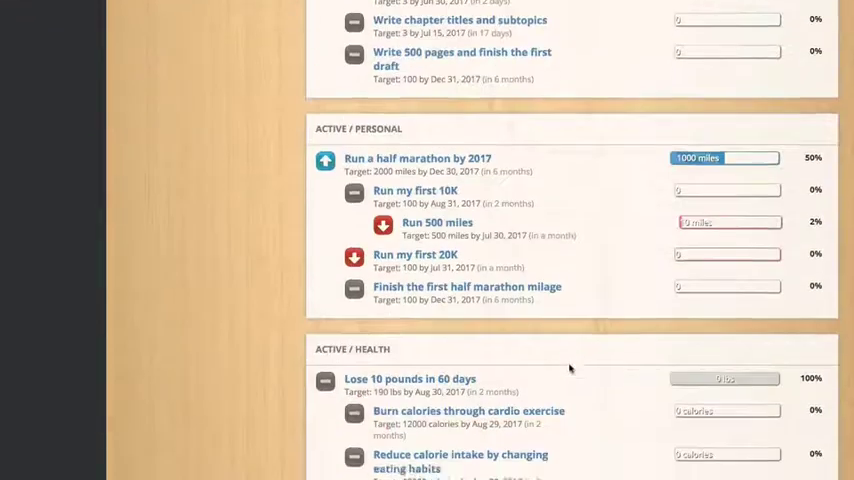
{"action": "scroll", "scroll_direction": "down", "scroll_amount": 3}
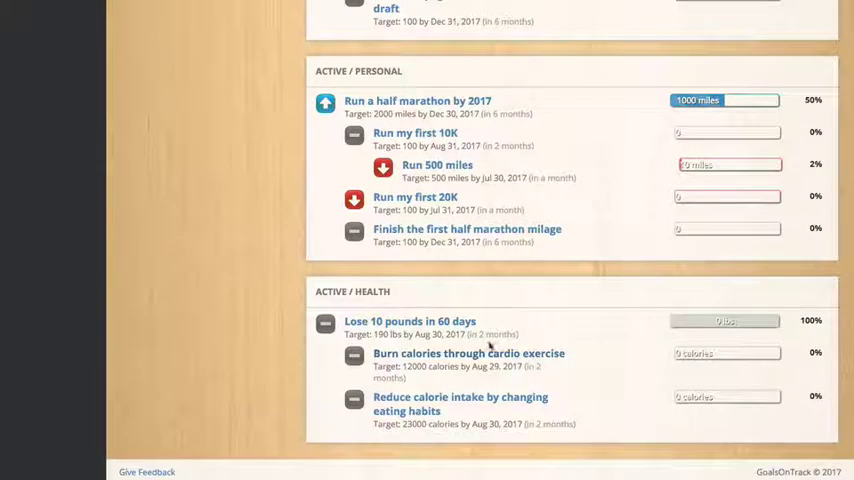
{"action": "left_click", "coordinate": [408, 320]}
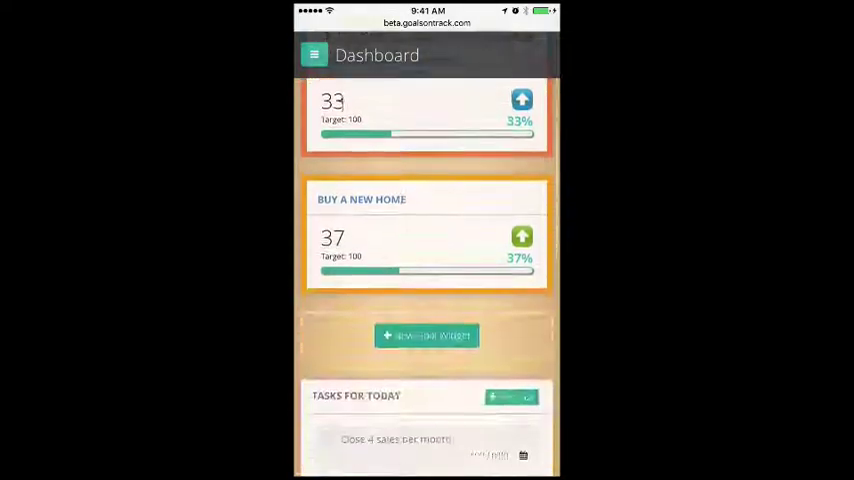
- Review the dashboard and goal details on the phone, then view the active goals list on the tablet
{"action": "scroll", "scroll_direction": "down", "scroll_amount": 3}
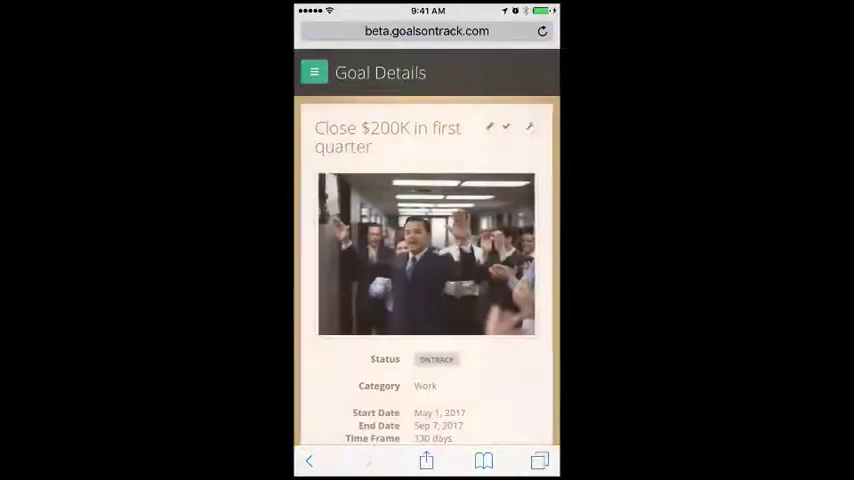
{"action": "scroll", "scroll_direction": "down", "scroll_amount": 3}
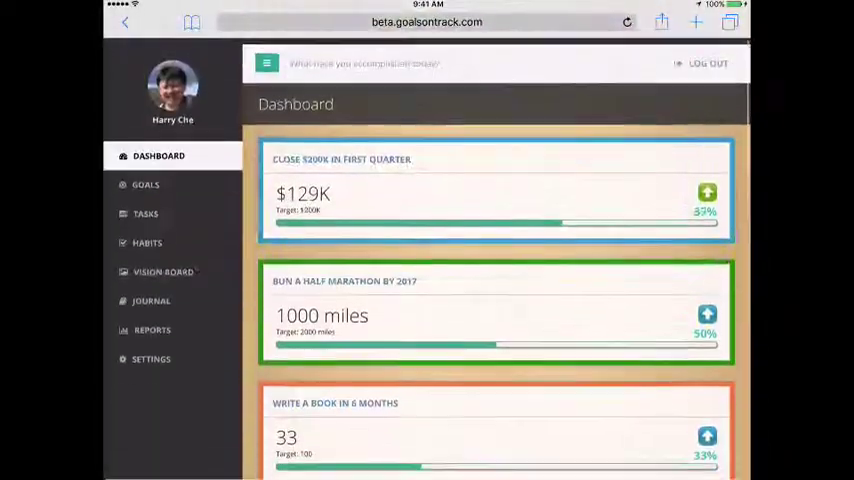
{"action": "left_click", "coordinate": [144, 178]}
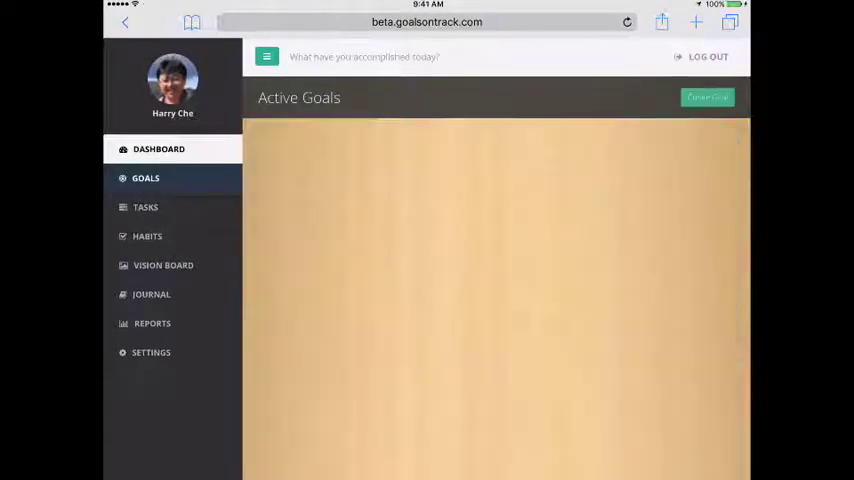
{"action": "scroll", "scroll_direction": "down", "scroll_amount": 3}
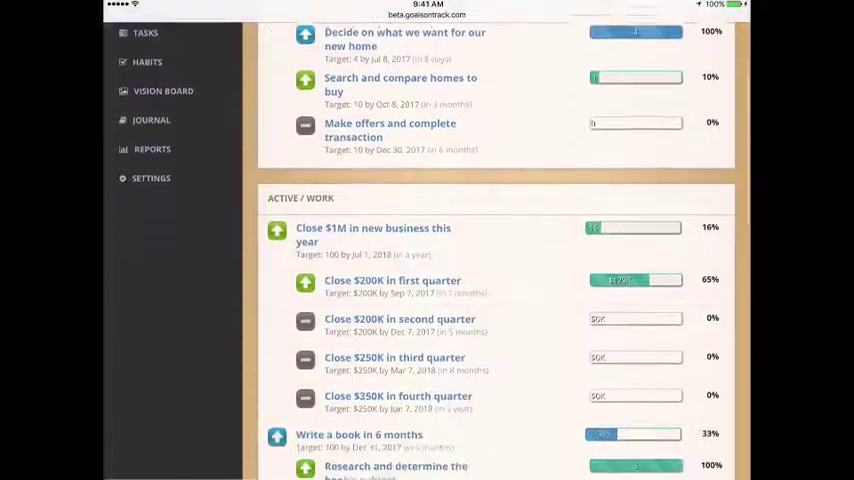